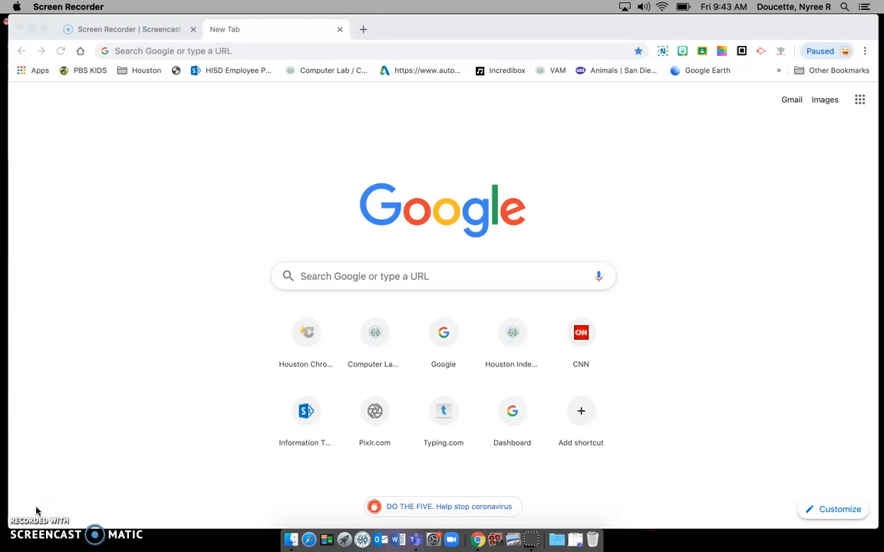
pyautogui.moveTo(213, 330)
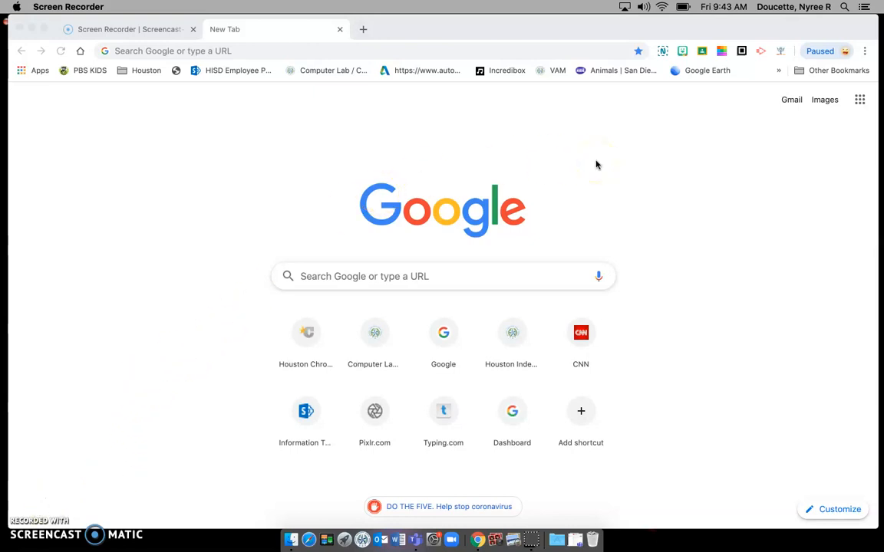
pyautogui.moveTo(396, 314)
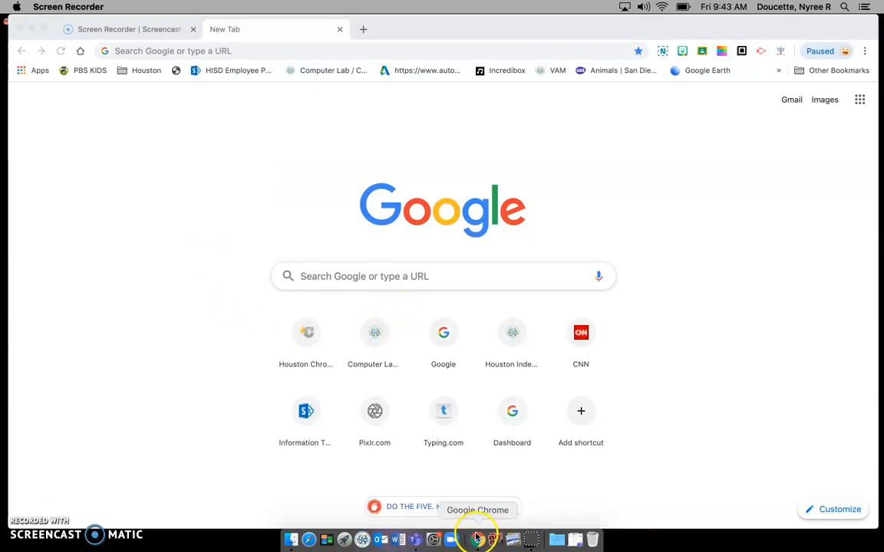
pyautogui.moveTo(696, 224)
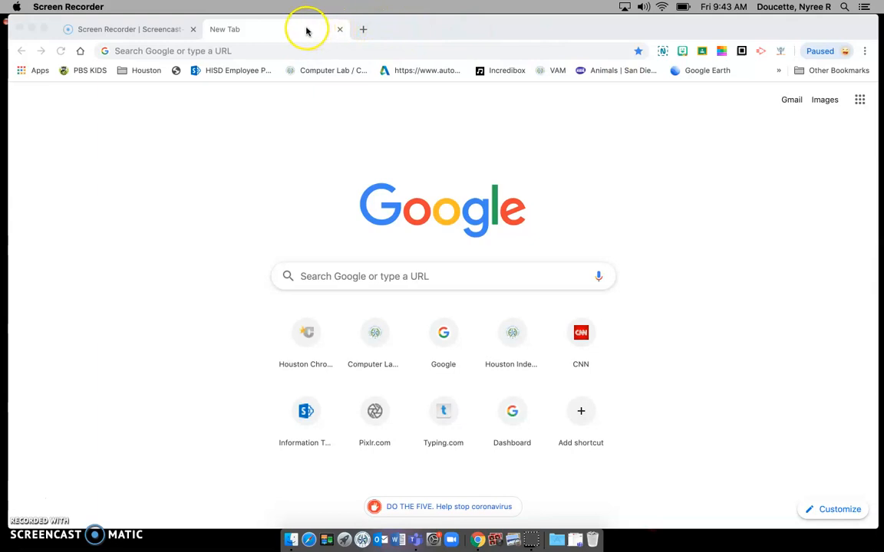
# Load the Google homepage from the New Tab page shortcut
pyautogui.click(307, 50)
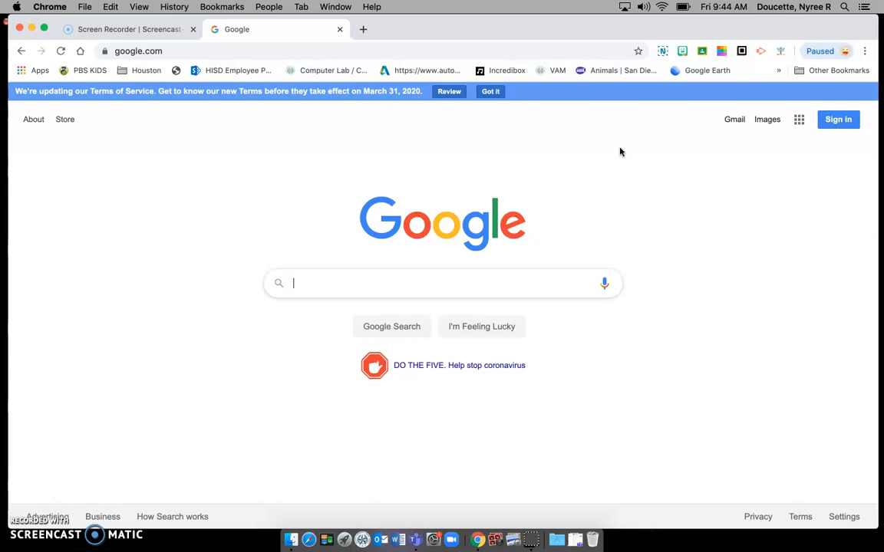
pyautogui.moveTo(868, 145)
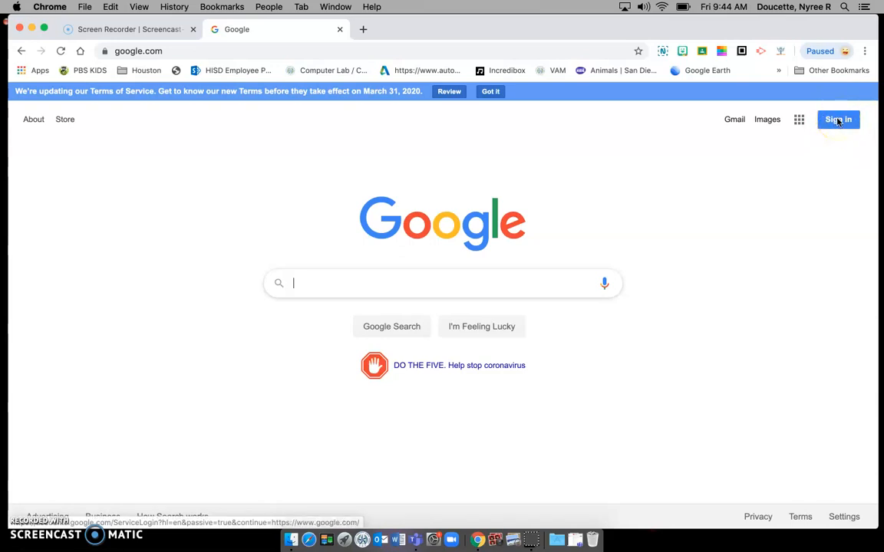
# Start Google sign-in and enter the example student ID 'S1234567@' in the email field
pyautogui.click(838, 120)
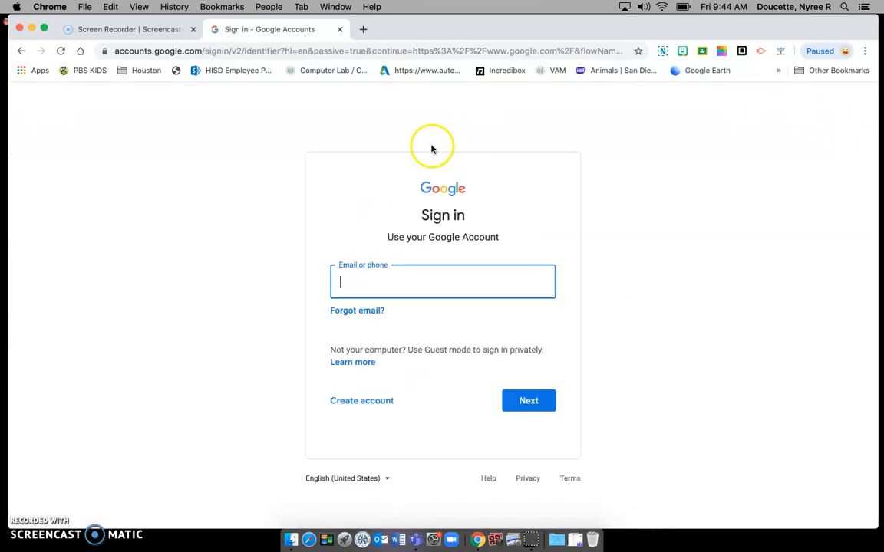
pyautogui.moveTo(298, 249)
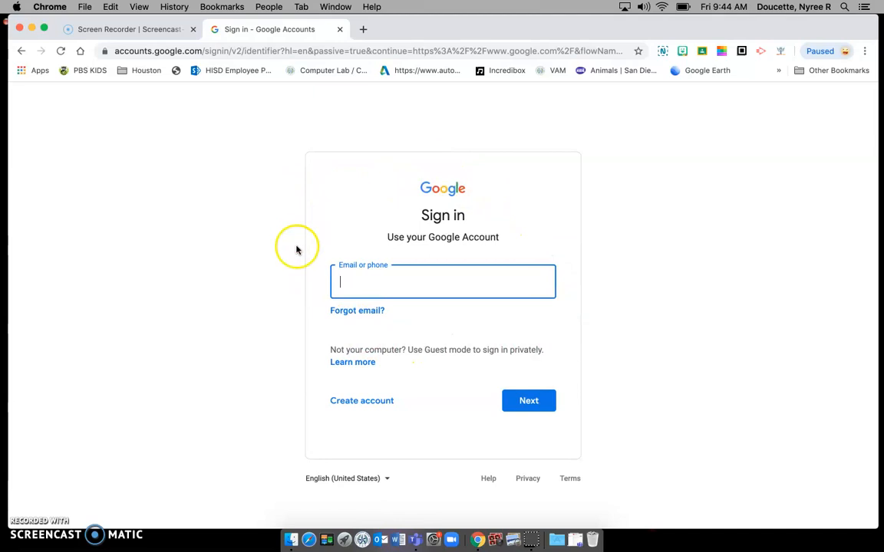
pyautogui.moveTo(497, 343)
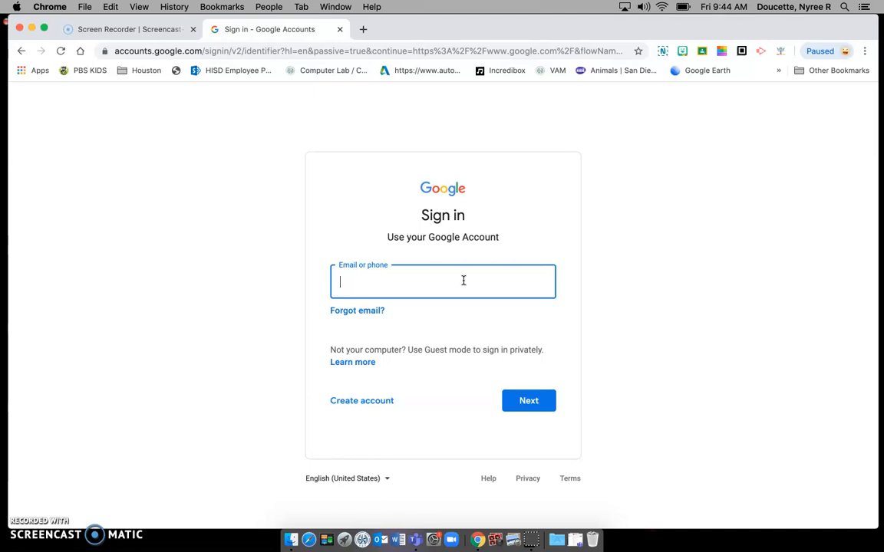
pyautogui.write('S')
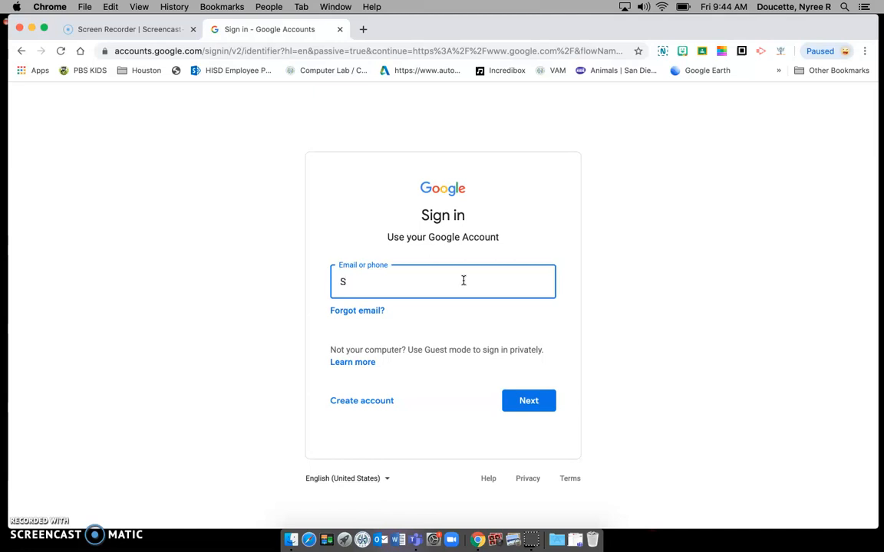
pyautogui.write('1234')
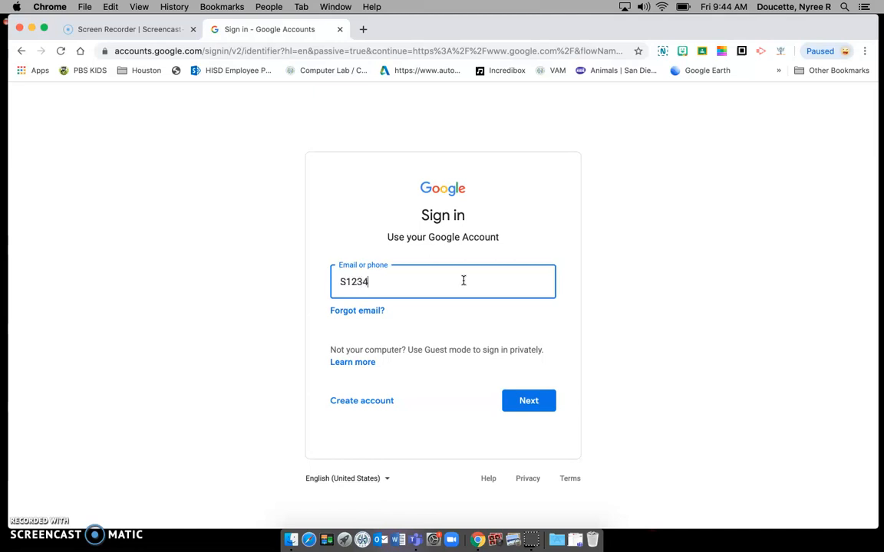
pyautogui.write('567')
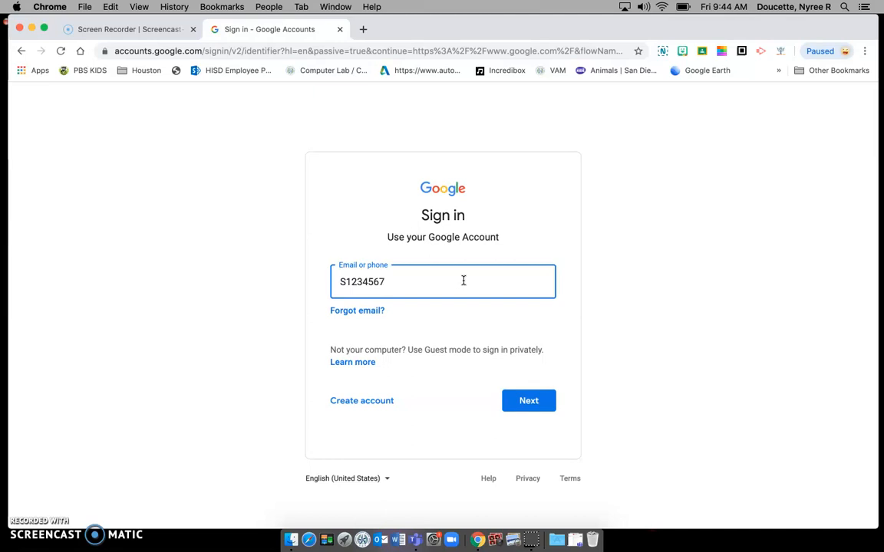
pyautogui.write('@')
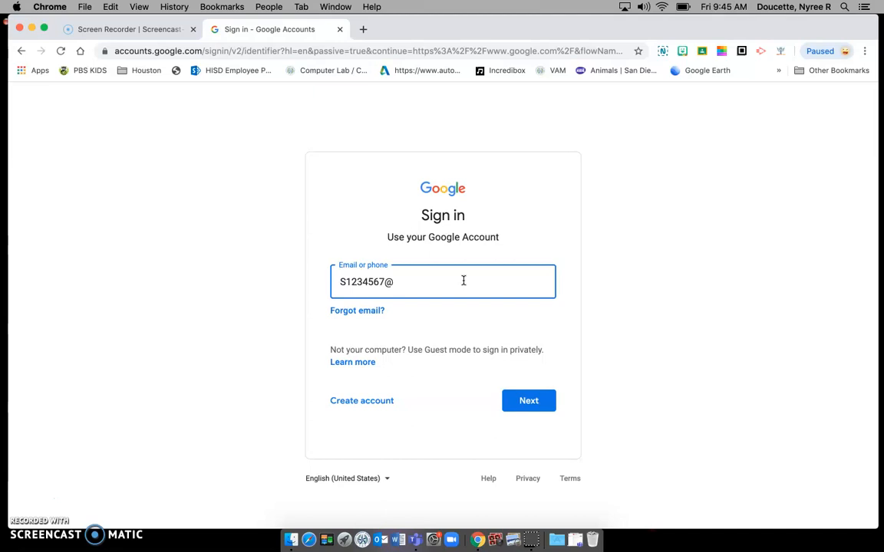
# Complete the address with the school domain 'onlihoustonisd.o...'
pyautogui.write('onl')
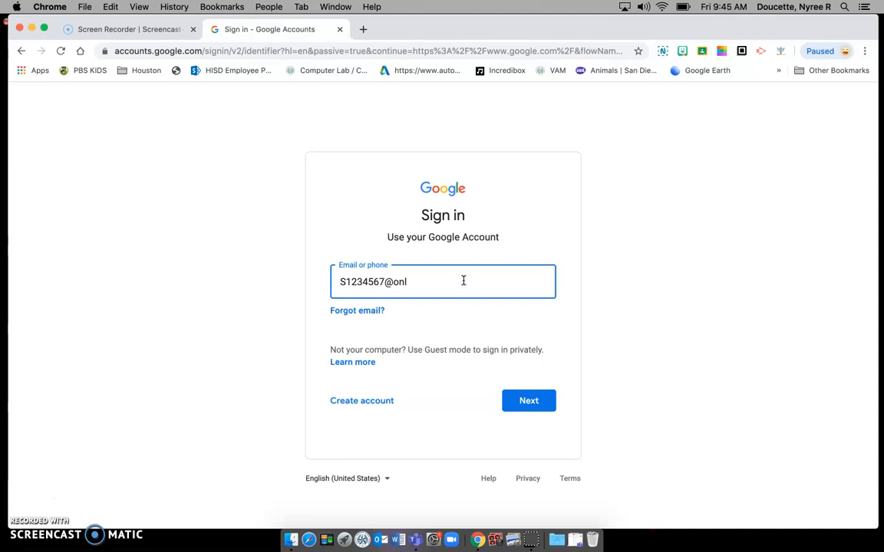
pyautogui.write('ine')
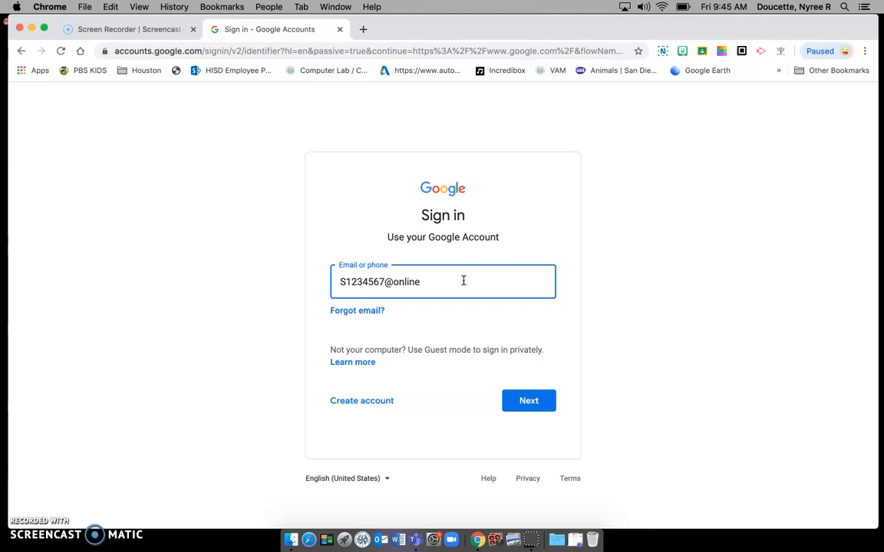
pyautogui.write('h')
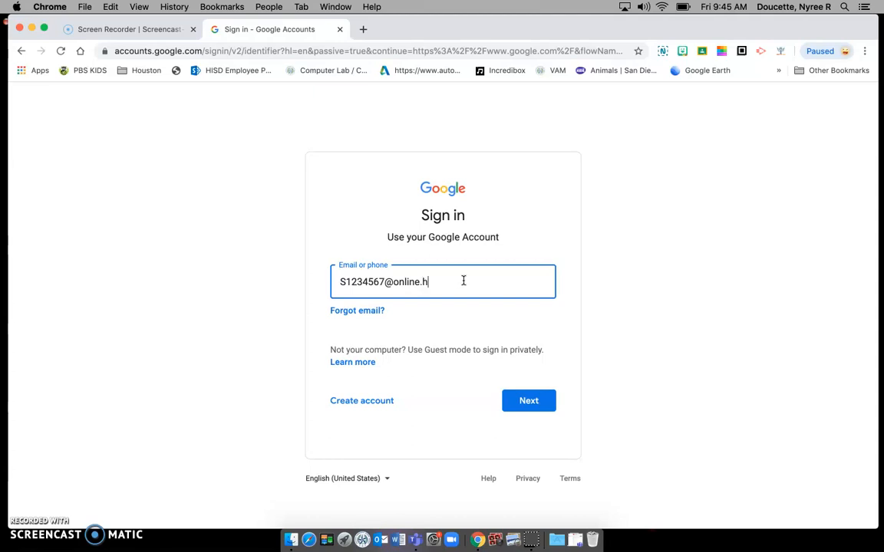
pyautogui.write('ouston')
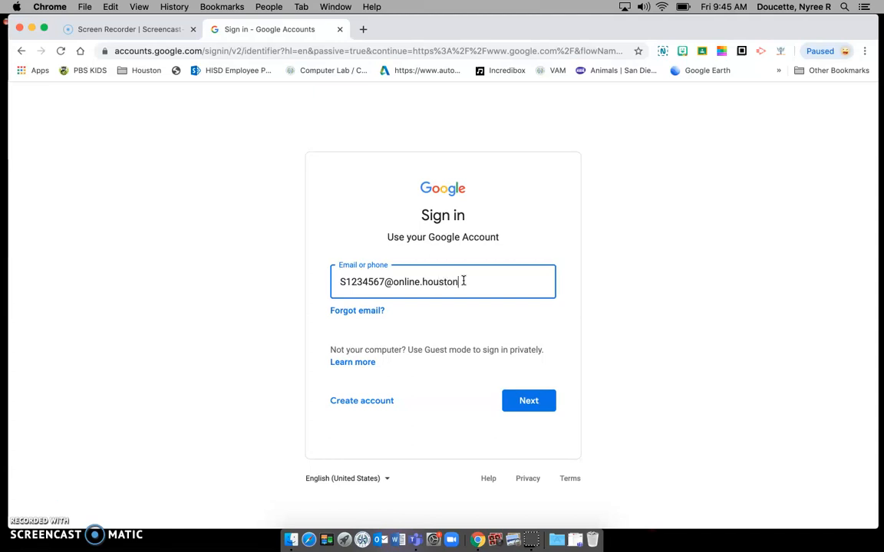
pyautogui.write('isd')
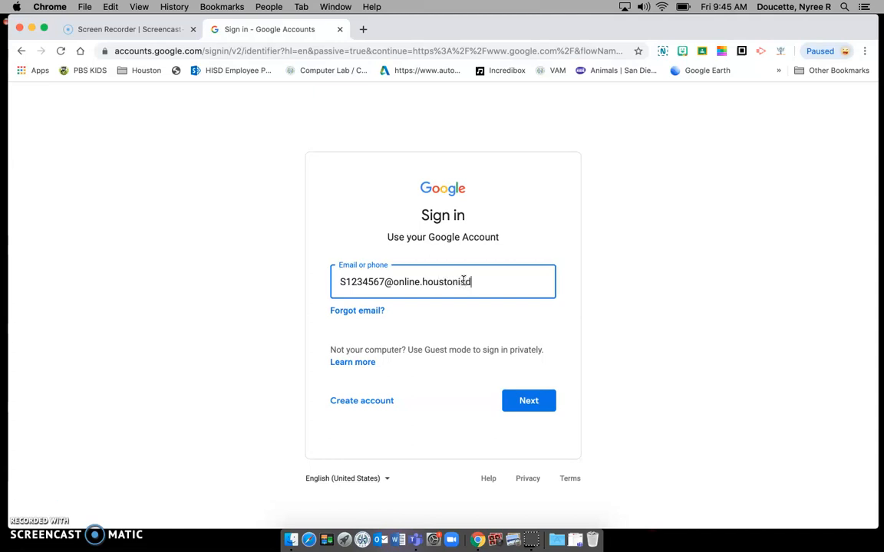
pyautogui.write('.org')
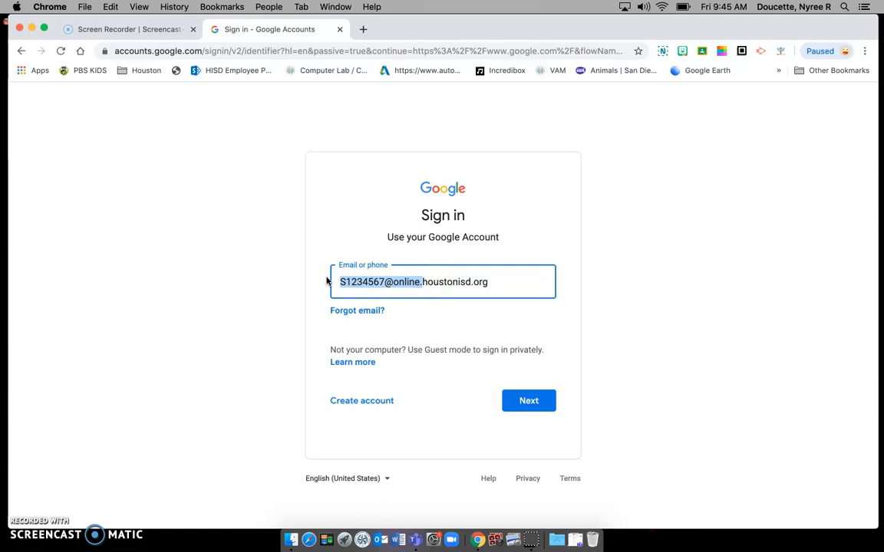
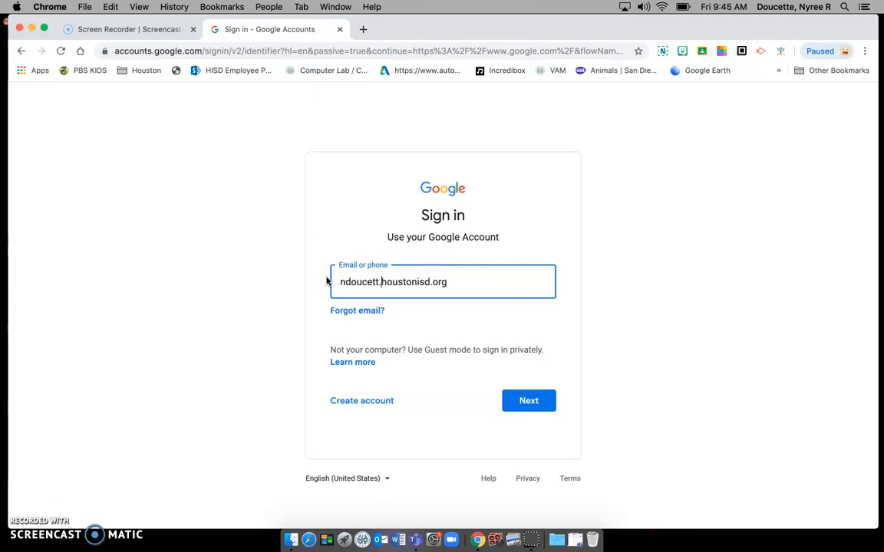
pyautogui.click(384, 282)
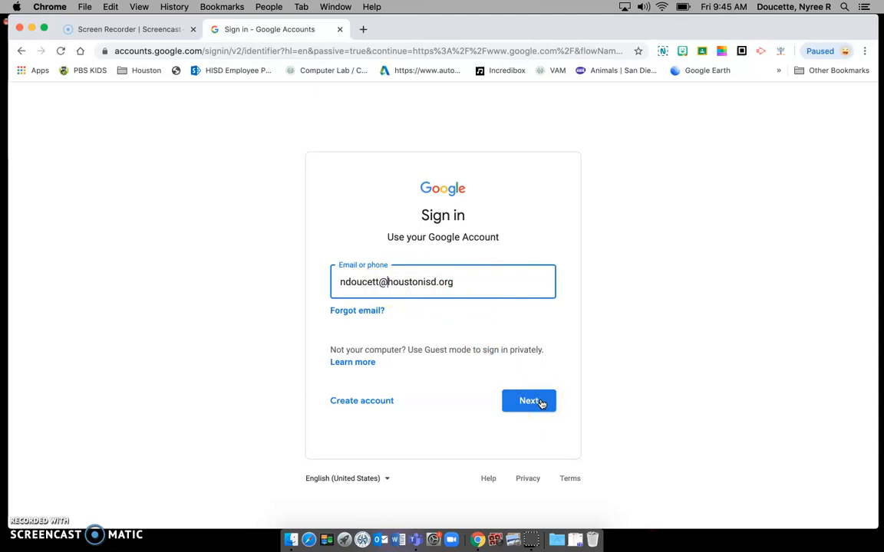
pyautogui.click(528, 401)
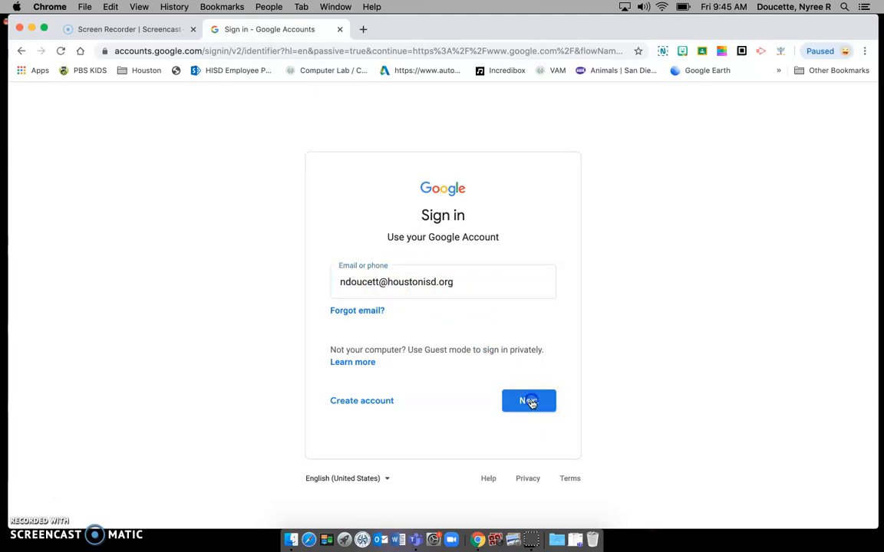
pyautogui.click(528, 400)
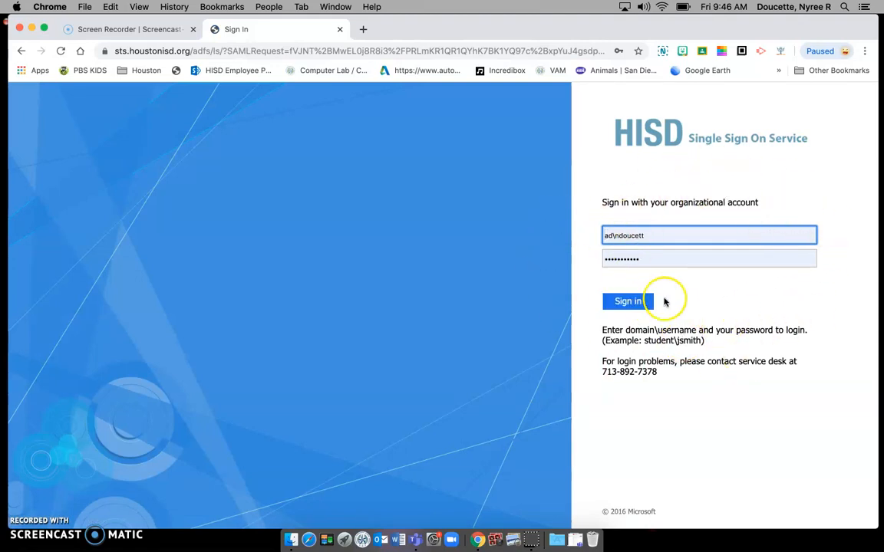
pyautogui.moveTo(691, 176)
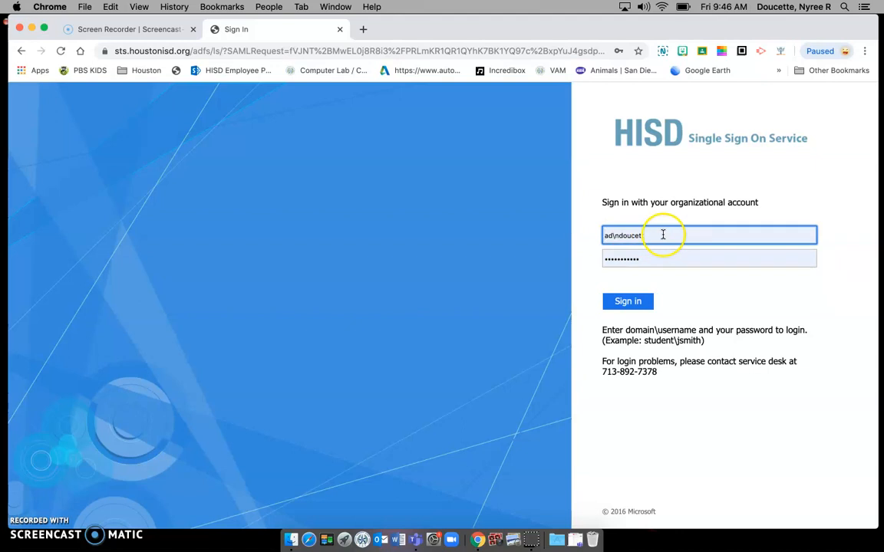
# Clear the HISD username field and enter the 'Student' domain prefix
pyautogui.write('t')
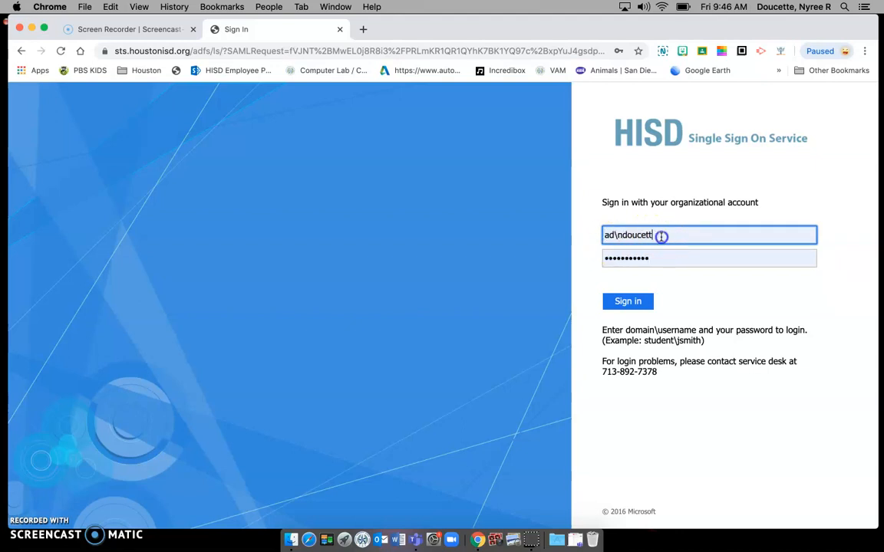
pyautogui.click(709, 234)
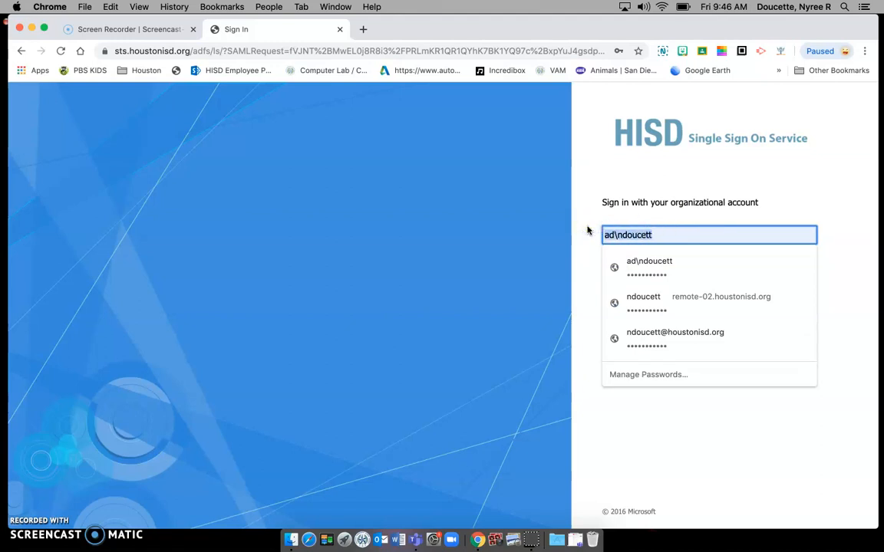
pyautogui.press('Backspace')
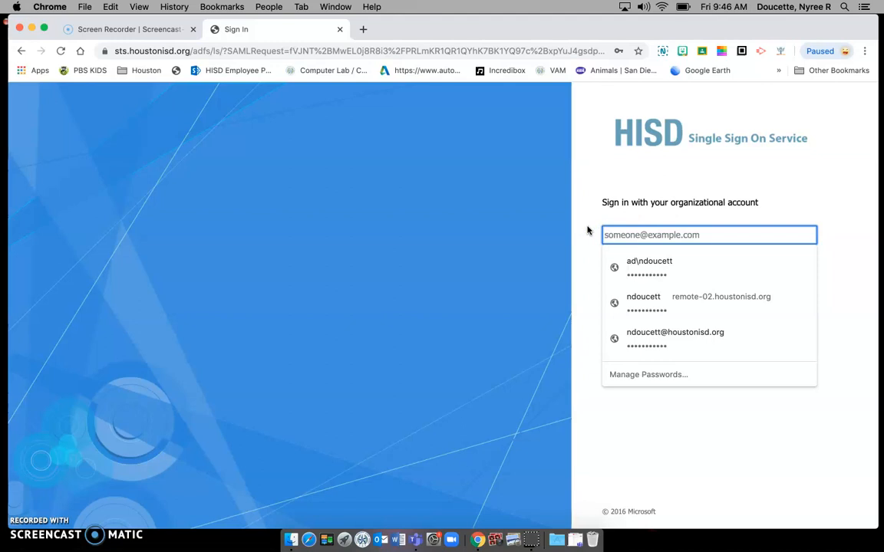
pyautogui.write('Student\\')
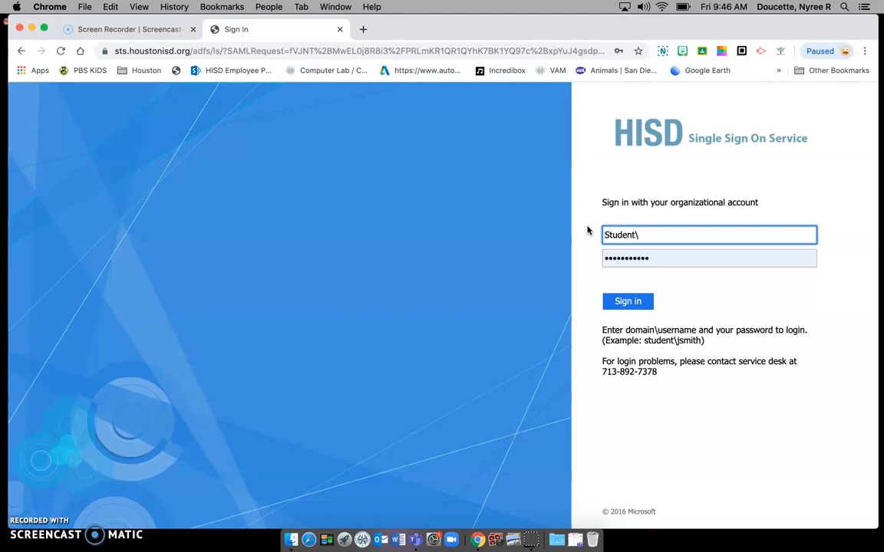
# Add the example ID 'S12', move to the password field, then select the username text
pyautogui.write('S')
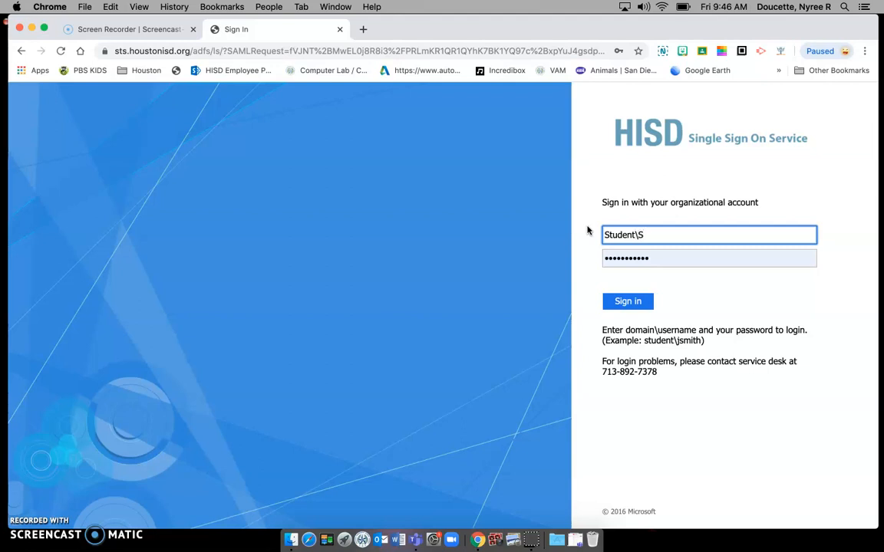
pyautogui.write('1234567')
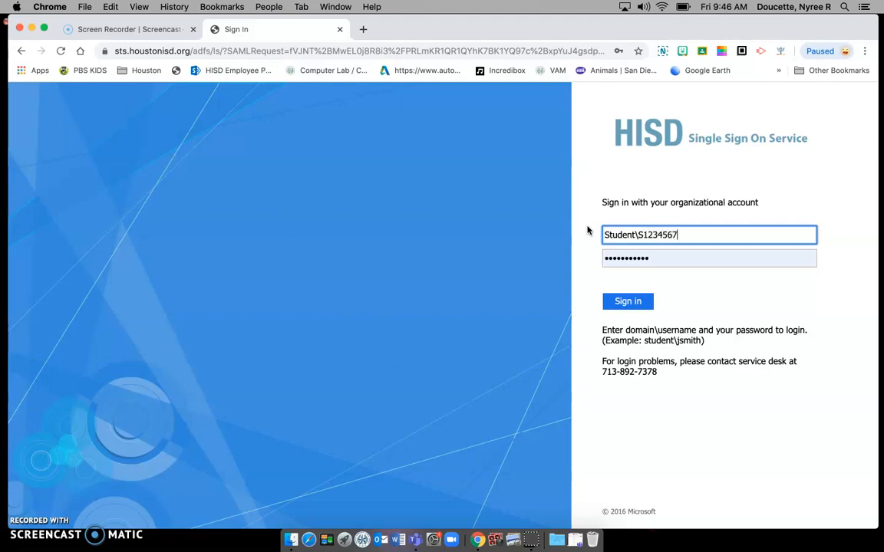
pyautogui.click(709, 258)
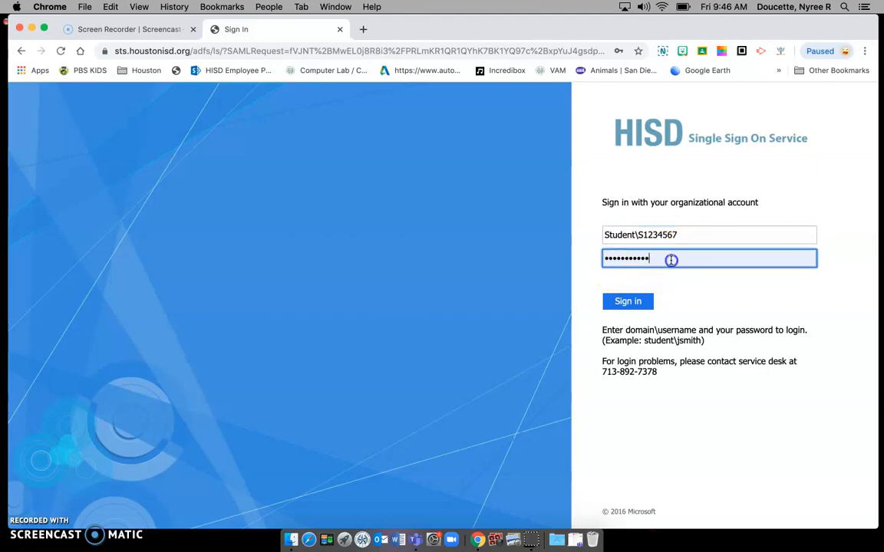
pyautogui.click(671, 258)
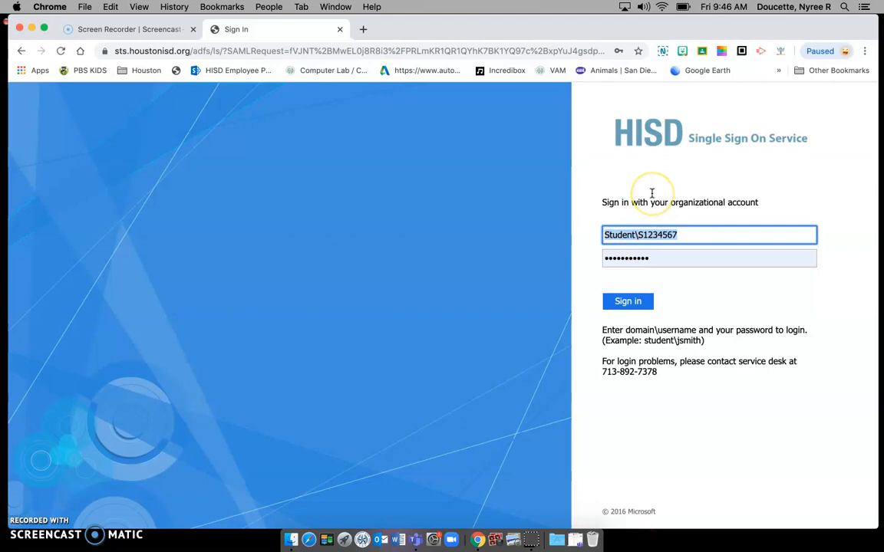
# Fill the saved staff account starting 'ad' from autofill and submit the HISD sign-in
pyautogui.write('ad')
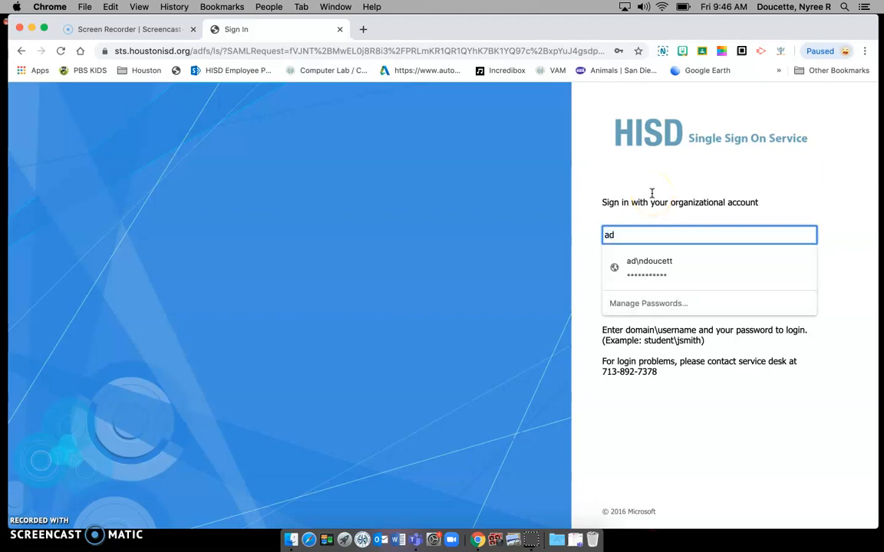
pyautogui.click(647, 261)
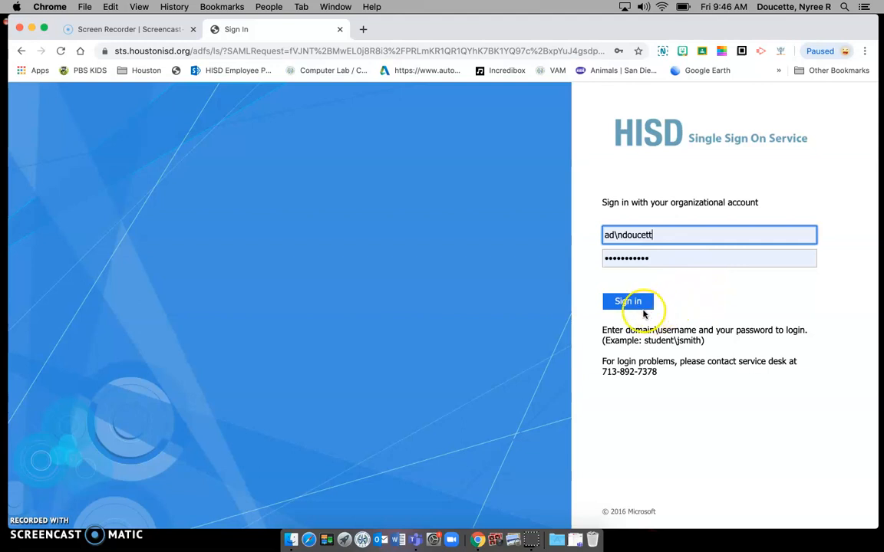
pyautogui.click(627, 301)
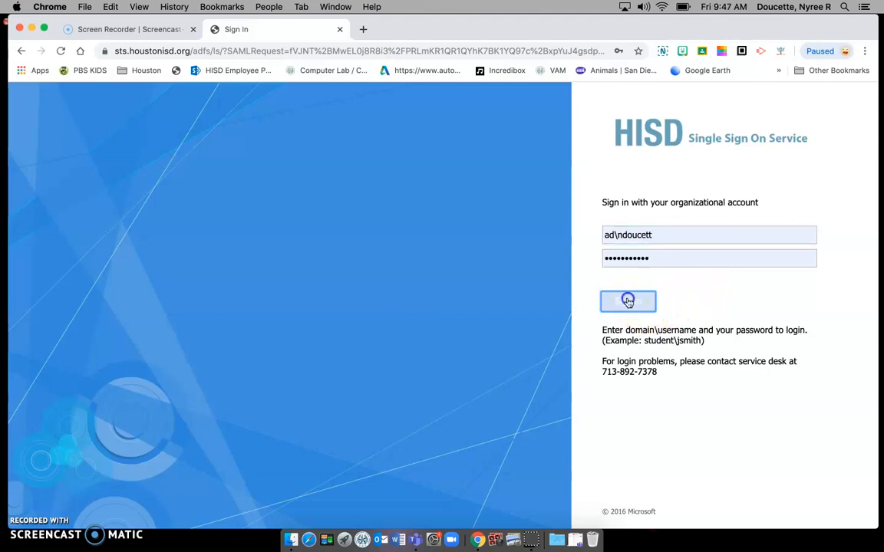
pyautogui.click(628, 300)
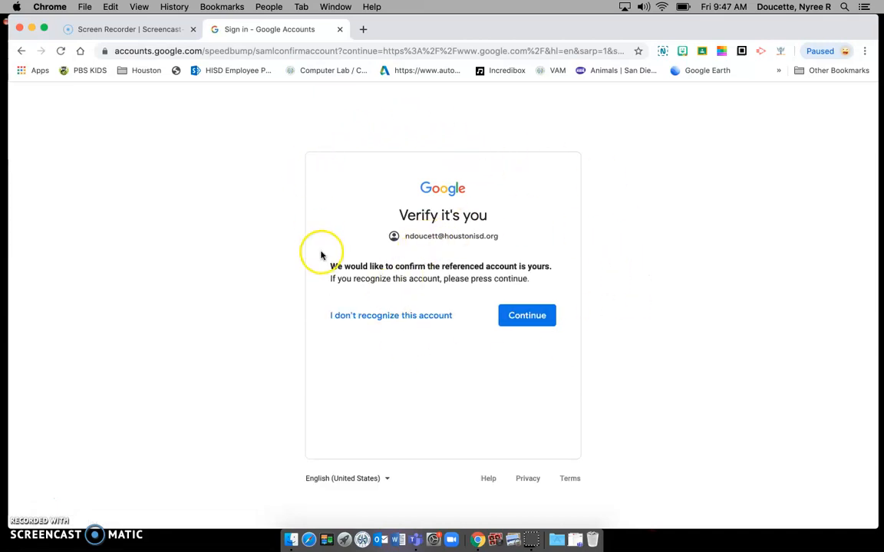
pyautogui.moveTo(497, 221)
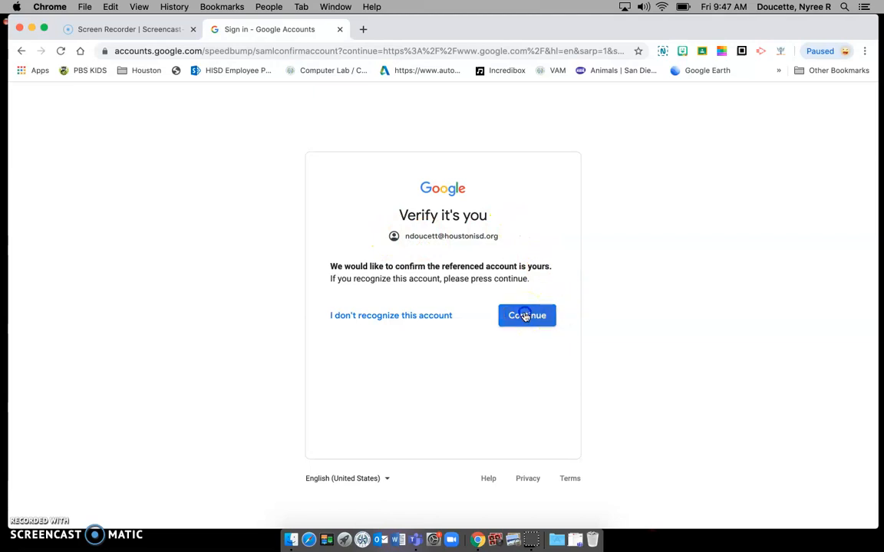
# Continue past Google's 'Verify it's you' page to land on google.com signed in
pyautogui.click(528, 316)
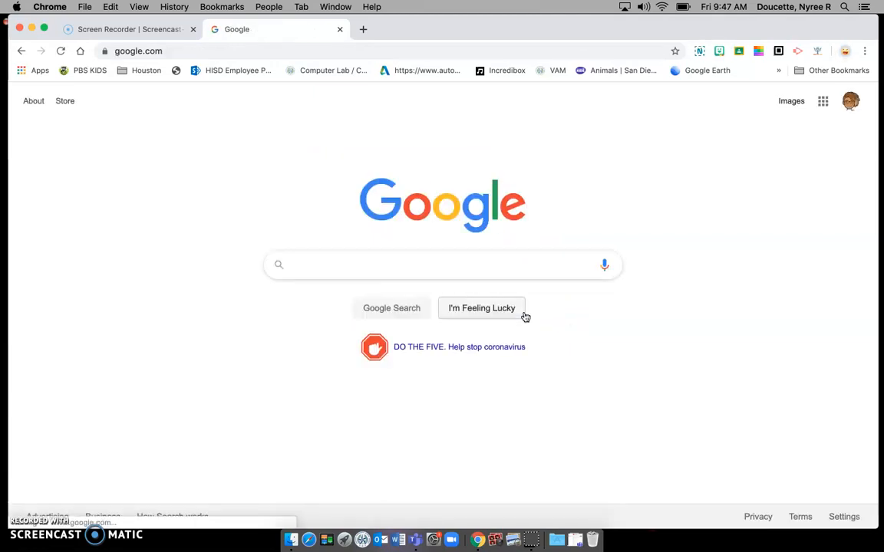
pyautogui.moveTo(761, 233)
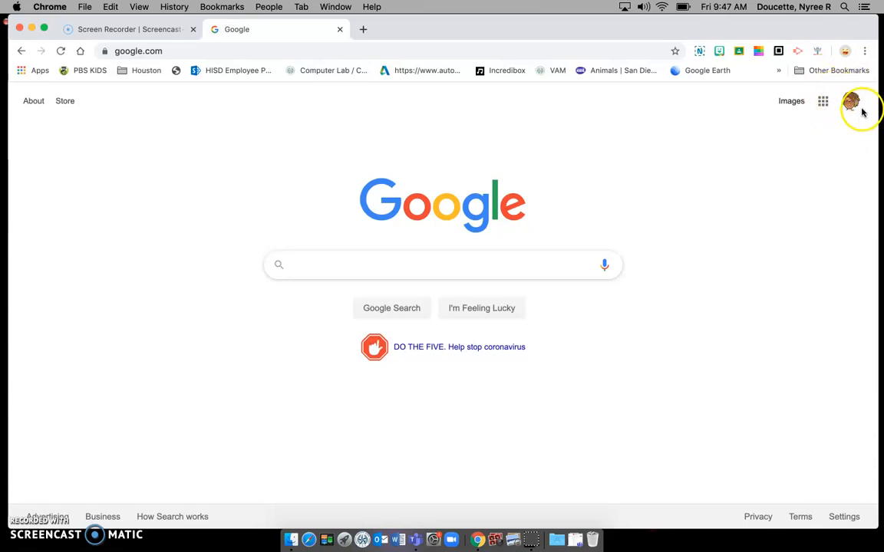
pyautogui.moveTo(773, 117)
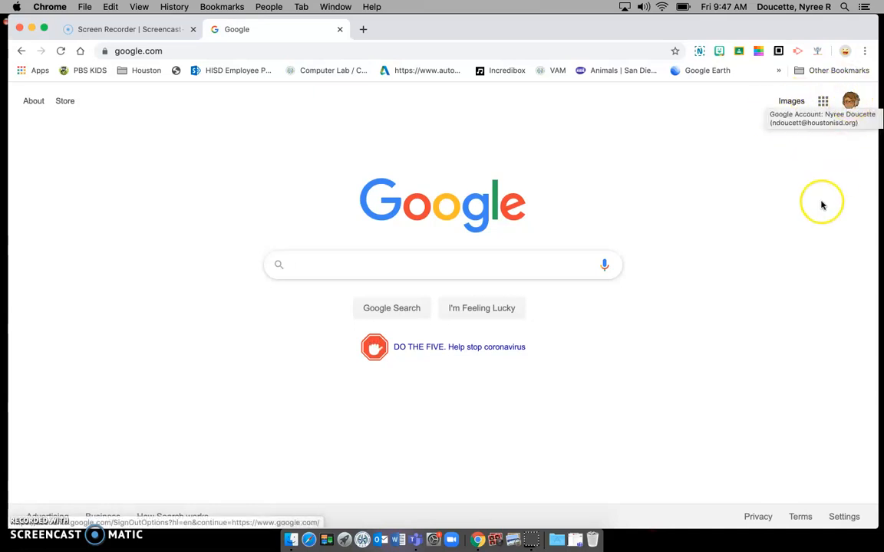
pyautogui.moveTo(822, 102)
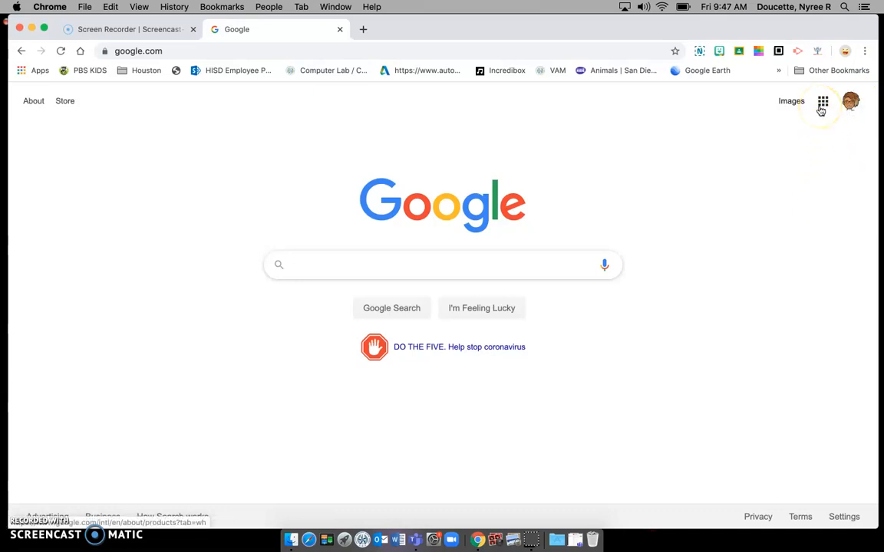
pyautogui.moveTo(648, 326)
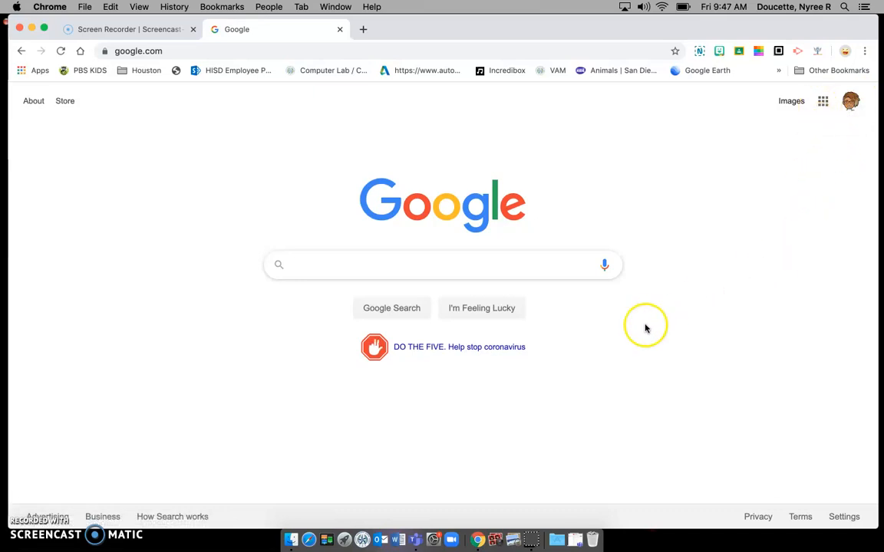
pyautogui.moveTo(822, 101)
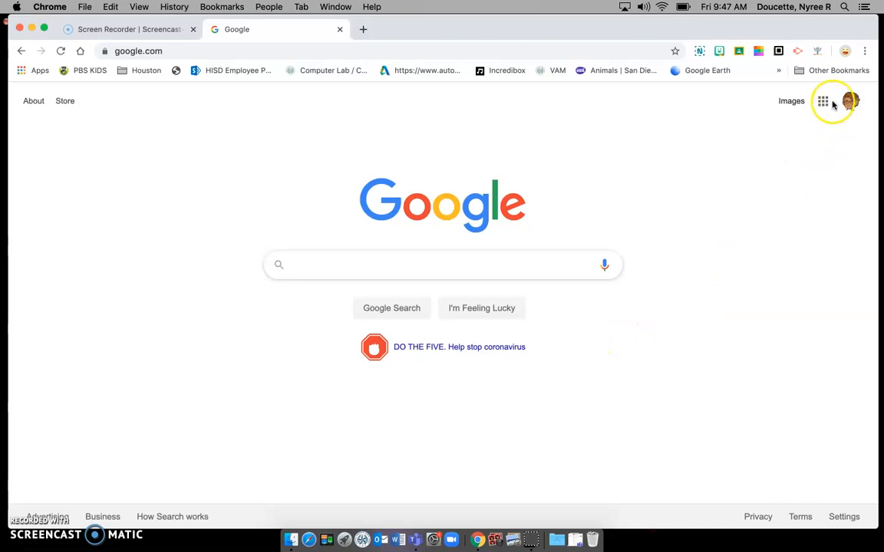
# Show the Google apps launcher from the homepage's grid icon
pyautogui.click(823, 102)
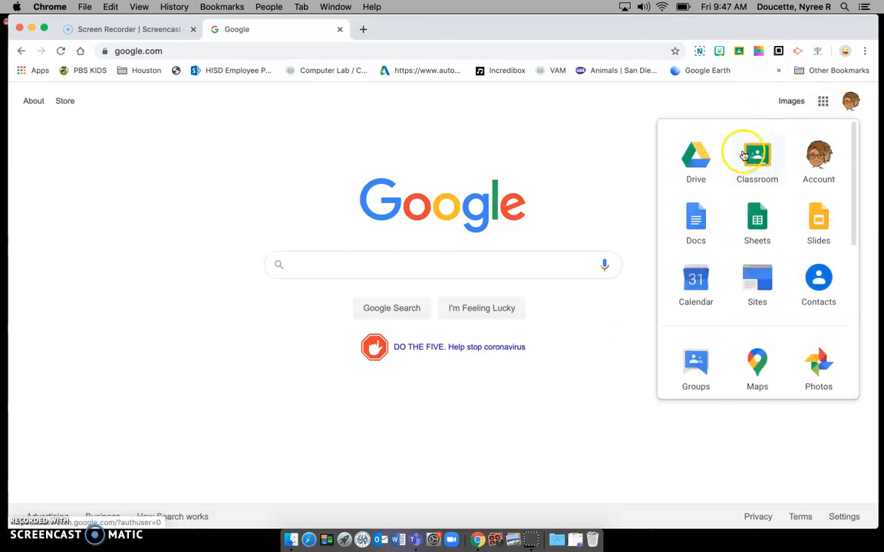
pyautogui.moveTo(779, 150)
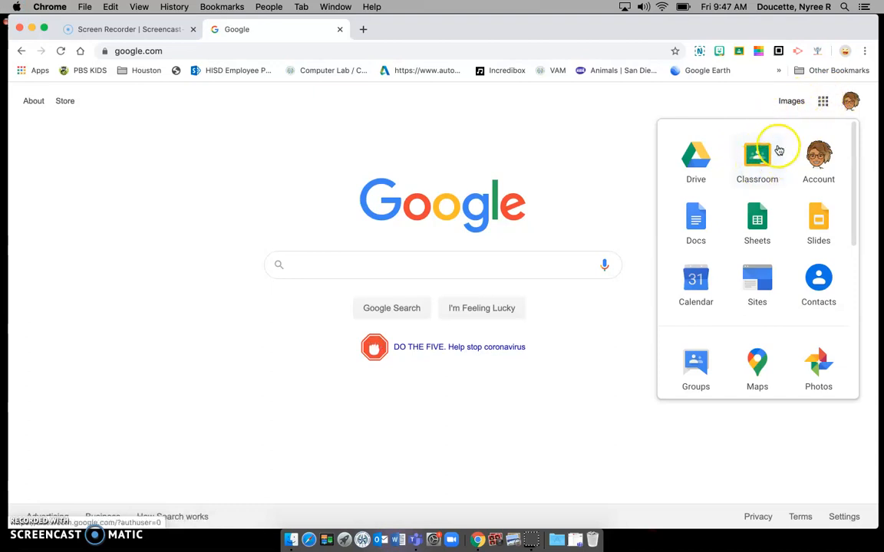
# Launch Classroom from the Google apps panel
pyautogui.click(757, 155)
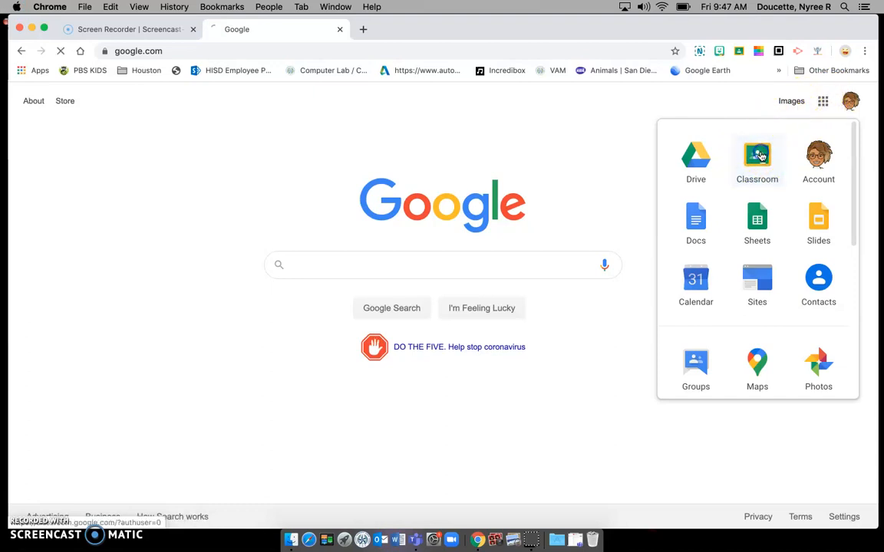
pyautogui.click(756, 157)
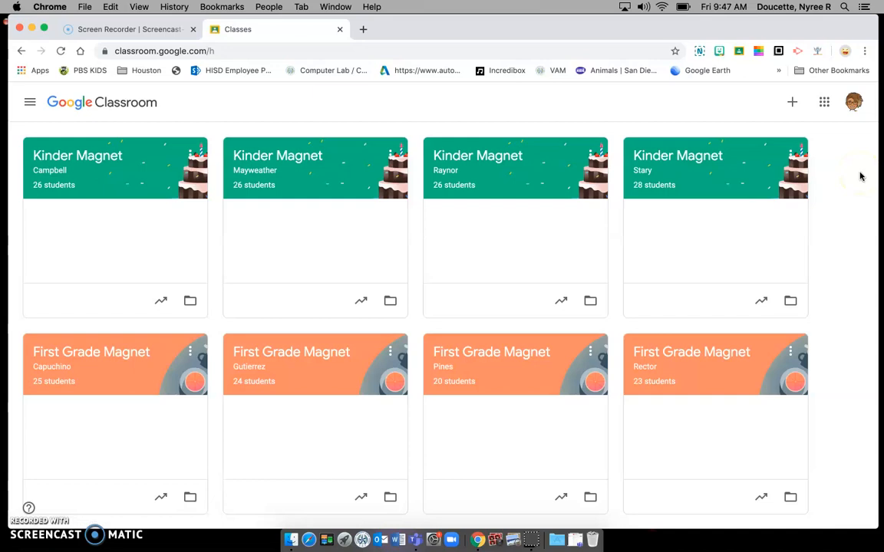
pyautogui.moveTo(859, 177)
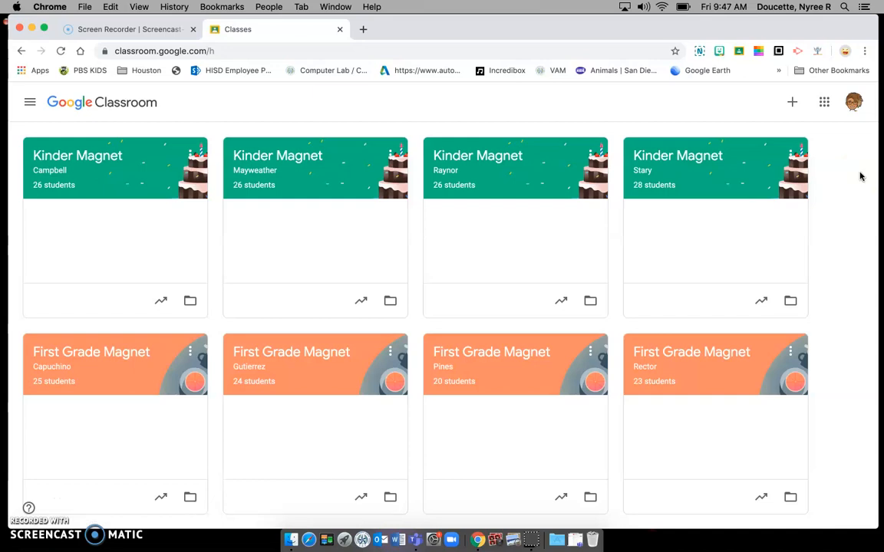
pyautogui.moveTo(850, 175)
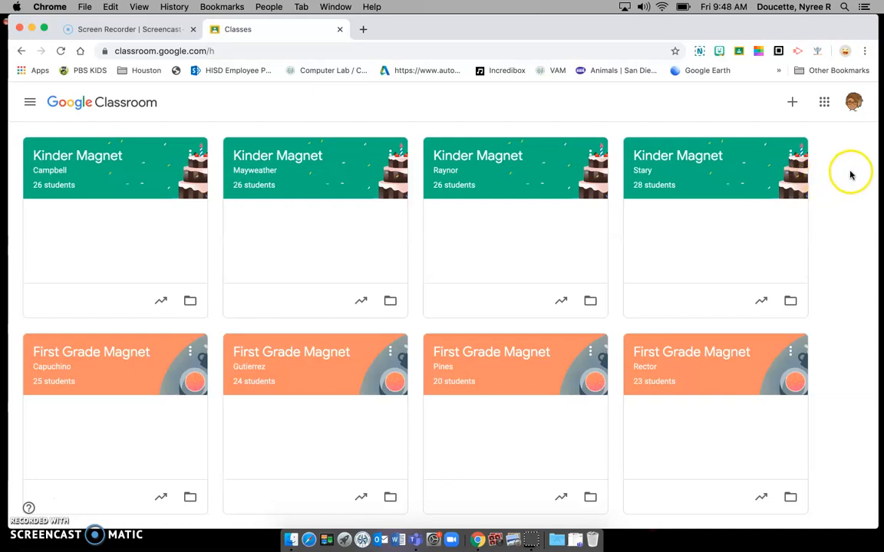
pyautogui.moveTo(116, 144)
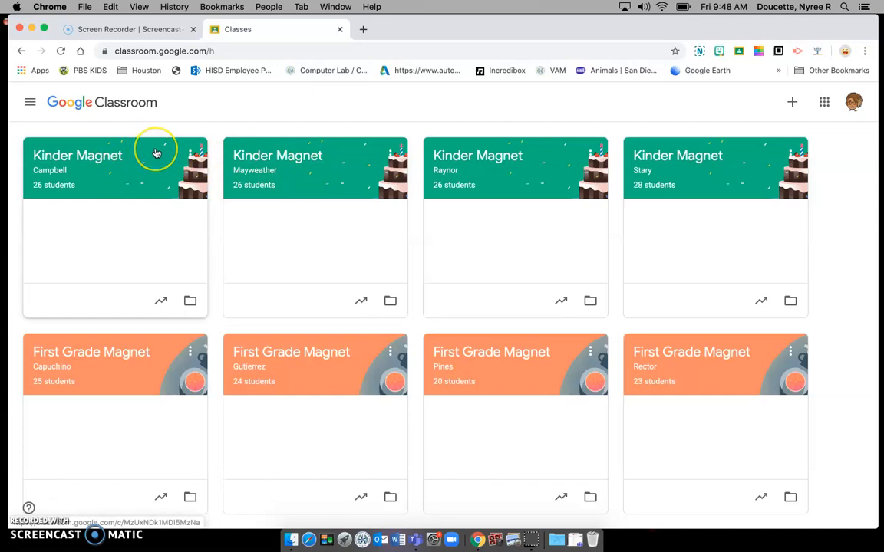
# Choose the first Kinder Magnet card once the class list loads
pyautogui.click(156, 152)
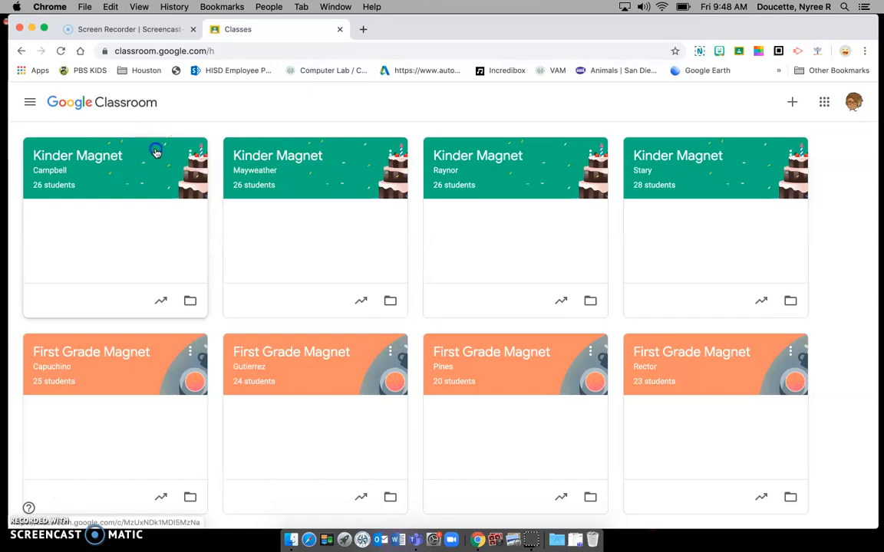
# Enter the Kinder Magnet (Campbell) class and switch to its Classwork page
pyautogui.click(77, 157)
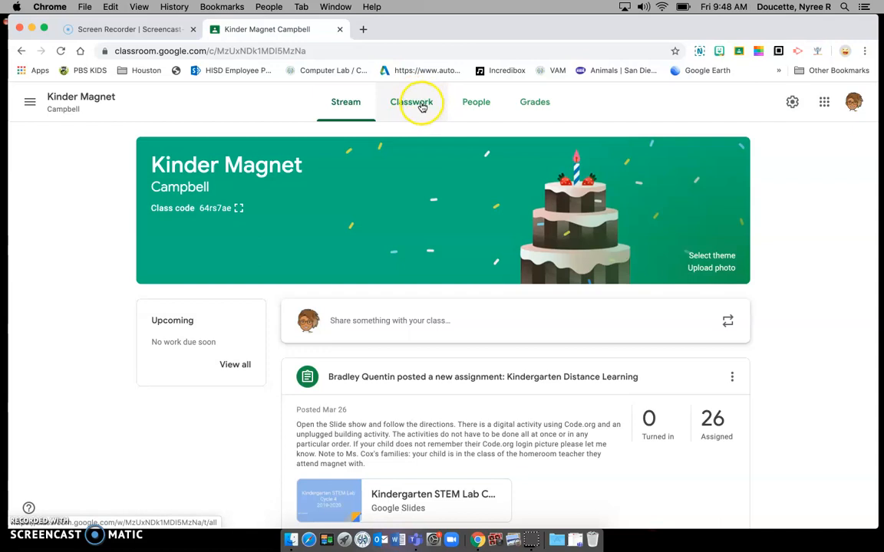
pyautogui.click(412, 102)
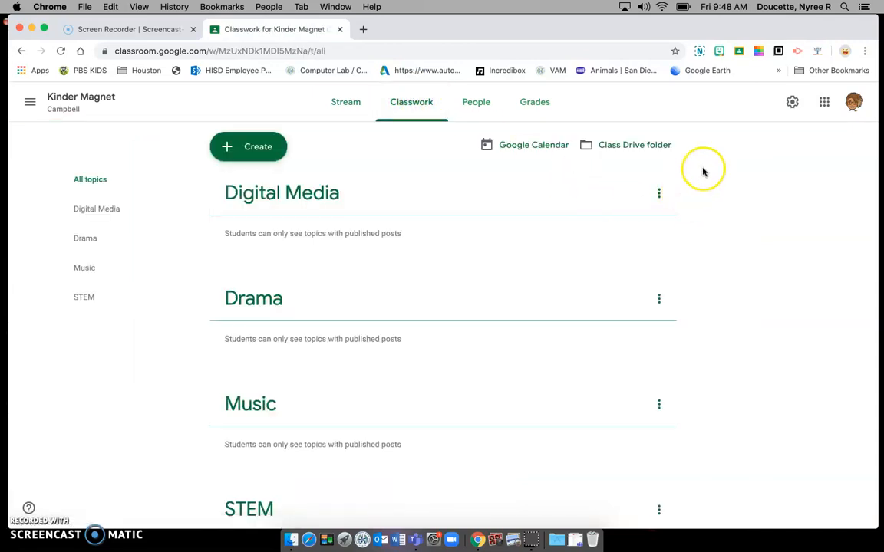
pyautogui.moveTo(550, 330)
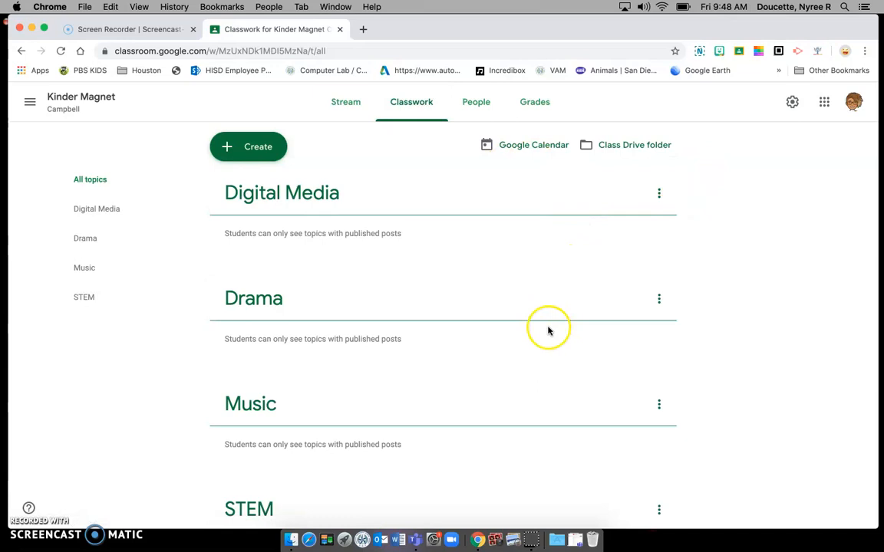
# Switch from the Classwork page to the Kinder Magnet class Stream
pyautogui.scroll(-3)
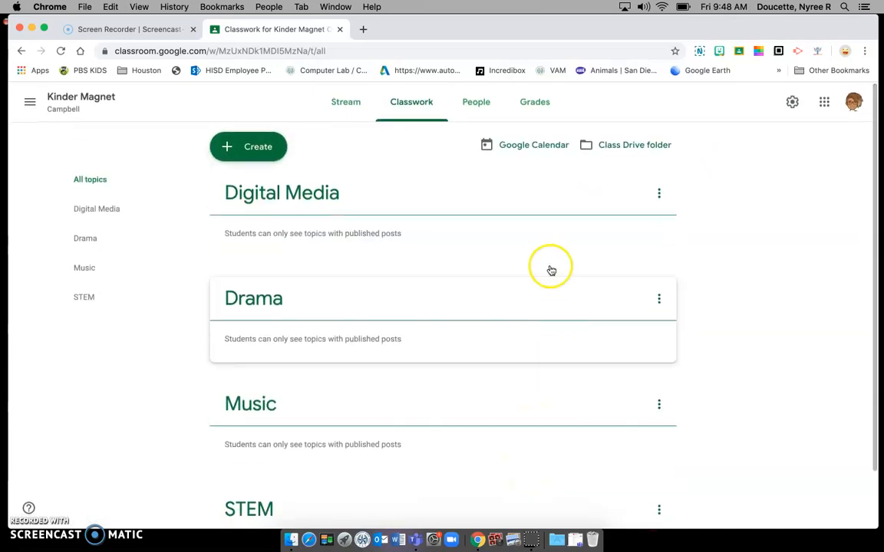
pyautogui.moveTo(501, 328)
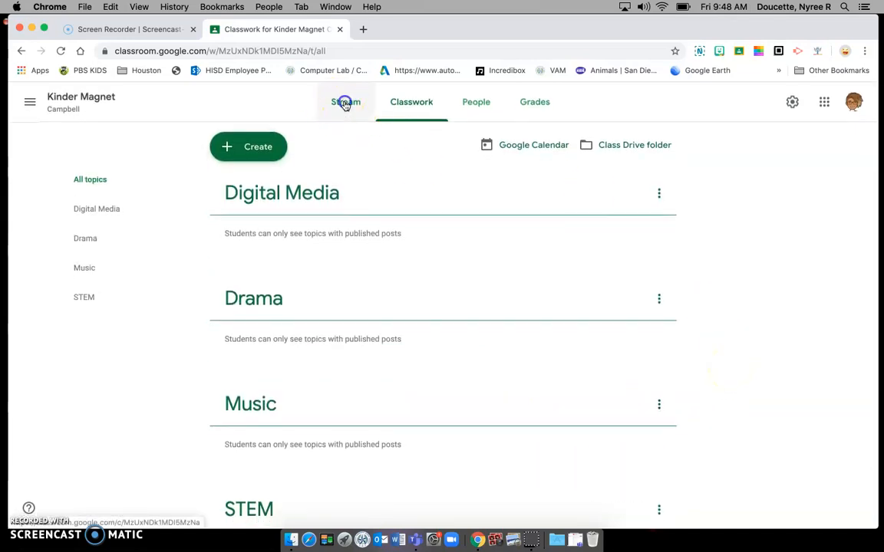
pyautogui.click(346, 102)
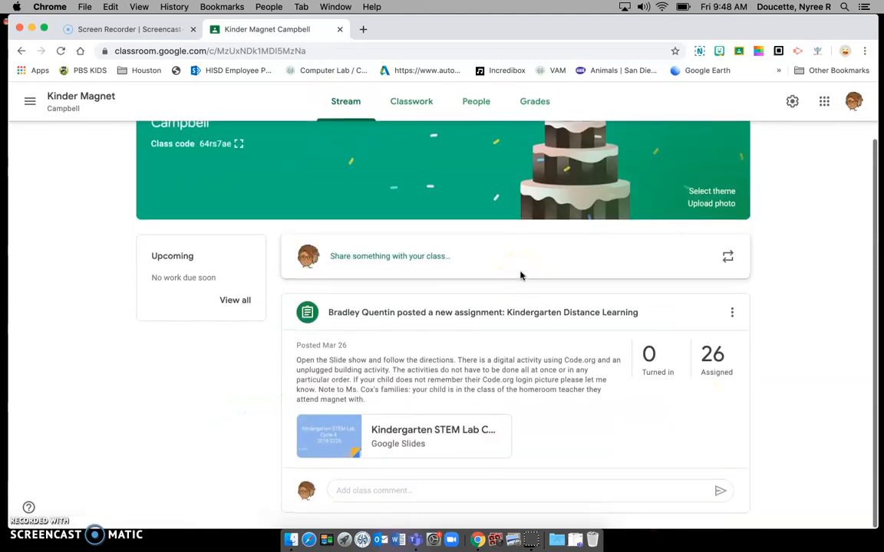
pyautogui.moveTo(801, 301)
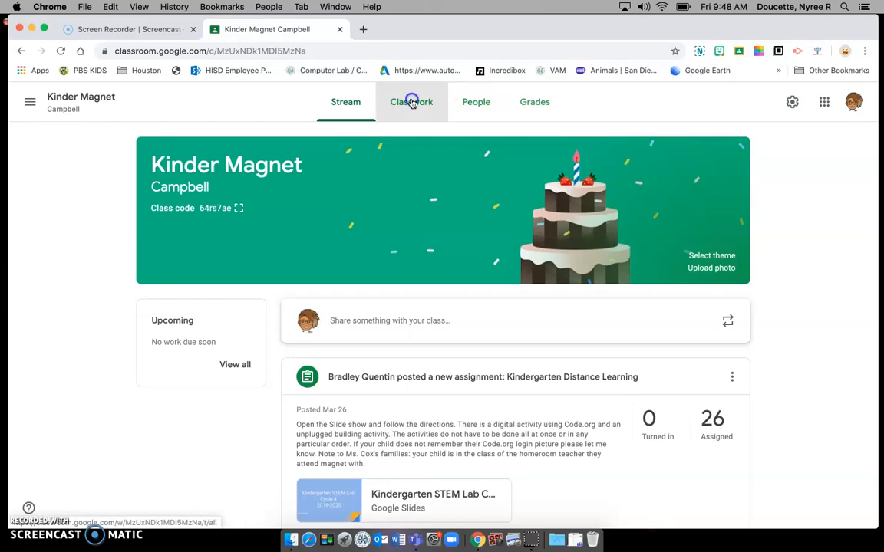
pyautogui.click(411, 101)
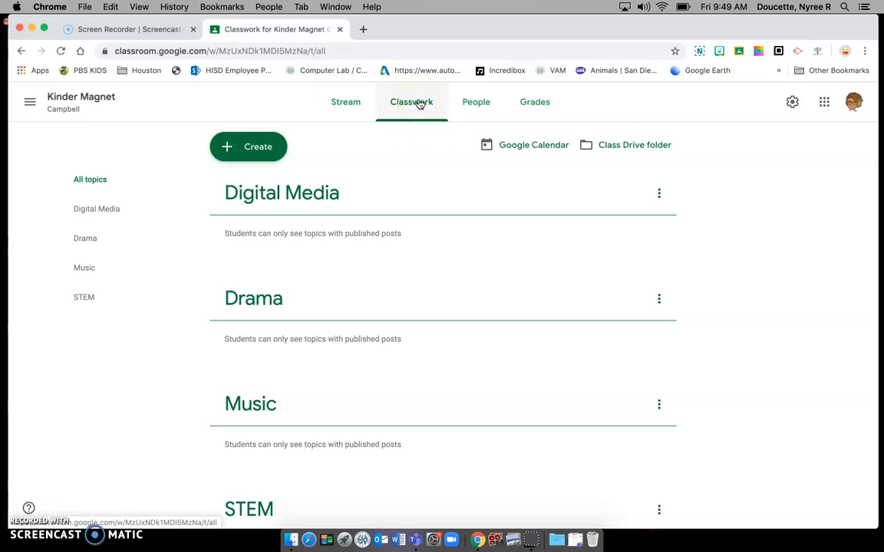
pyautogui.moveTo(436, 163)
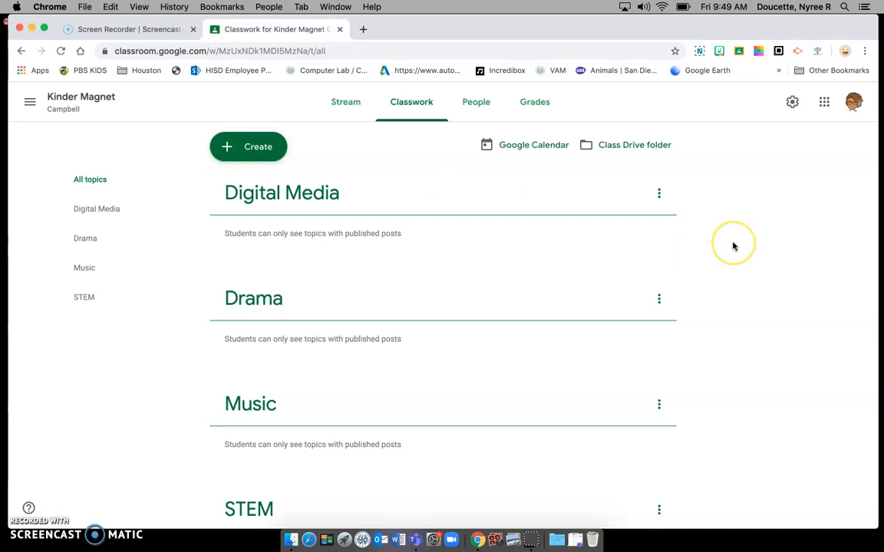
pyautogui.moveTo(759, 127)
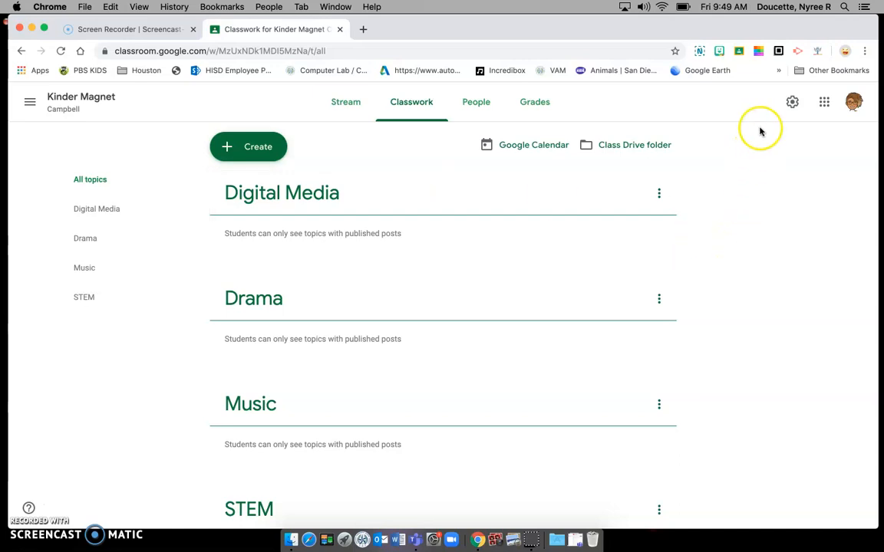
pyautogui.moveTo(97, 443)
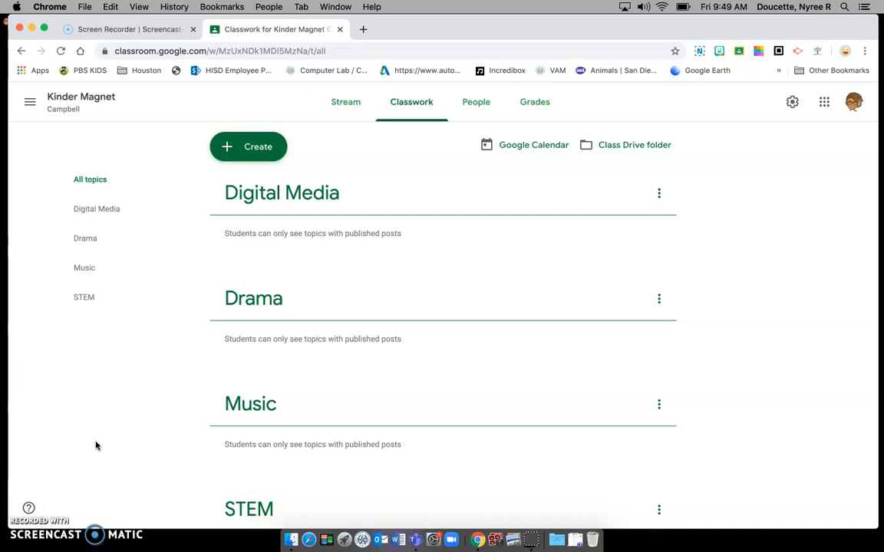
pyautogui.moveTo(813, 121)
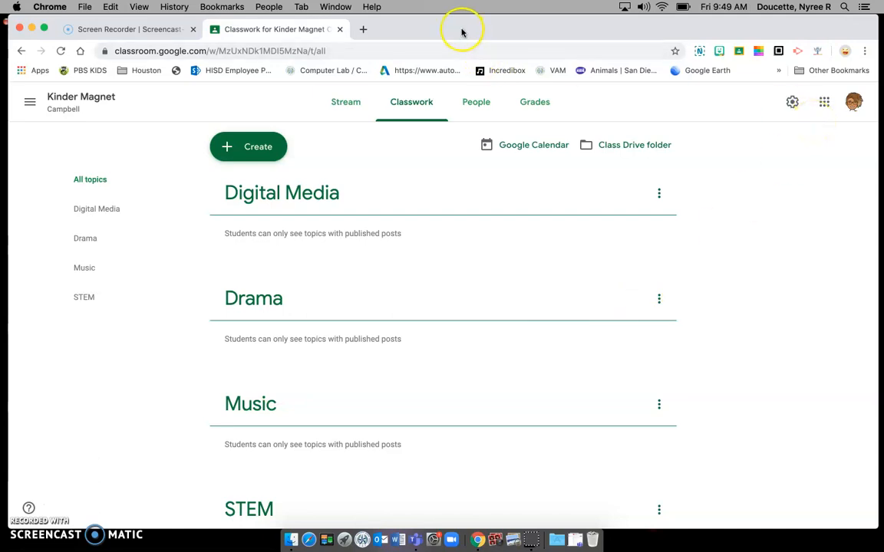
pyautogui.moveTo(472, 43)
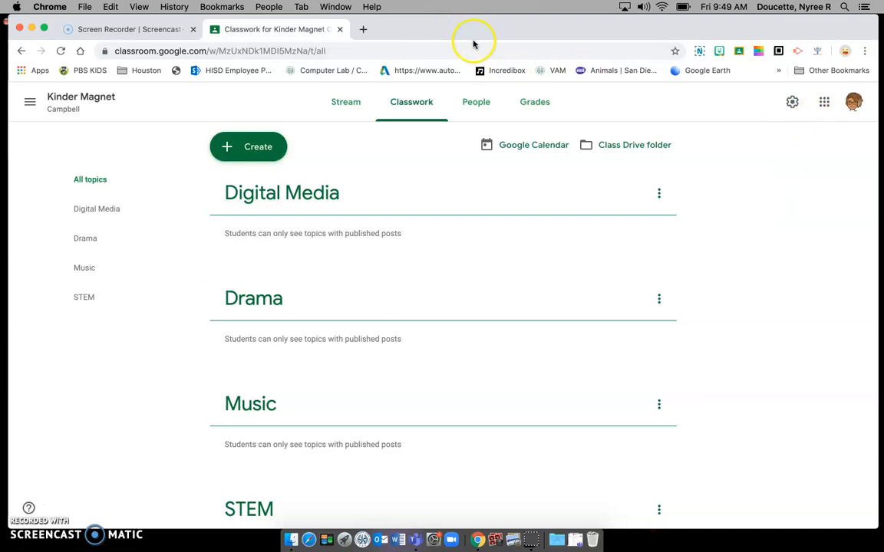
pyautogui.moveTo(295, 80)
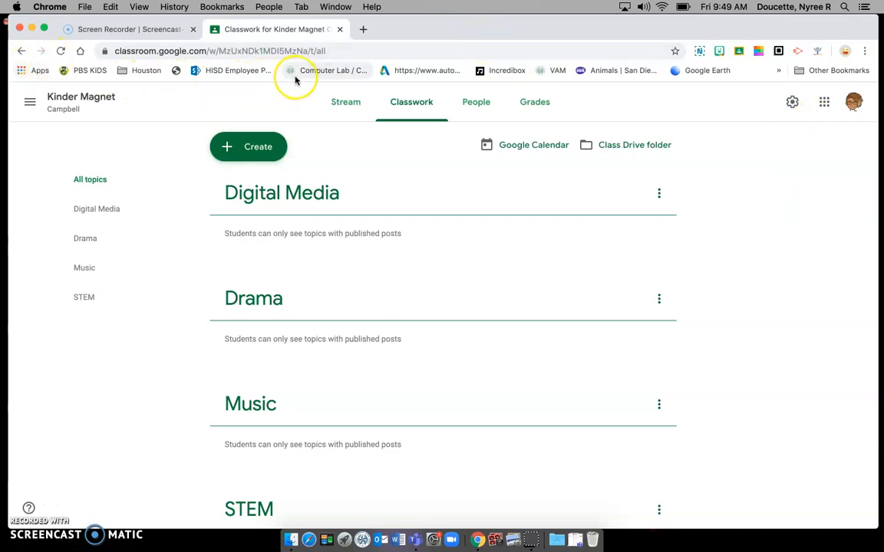
pyautogui.moveTo(549, 64)
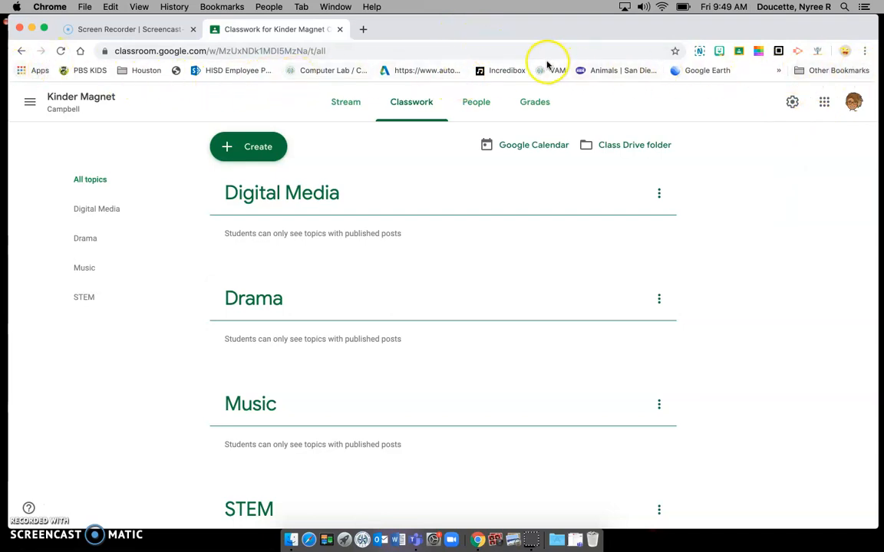
pyautogui.moveTo(146, 69)
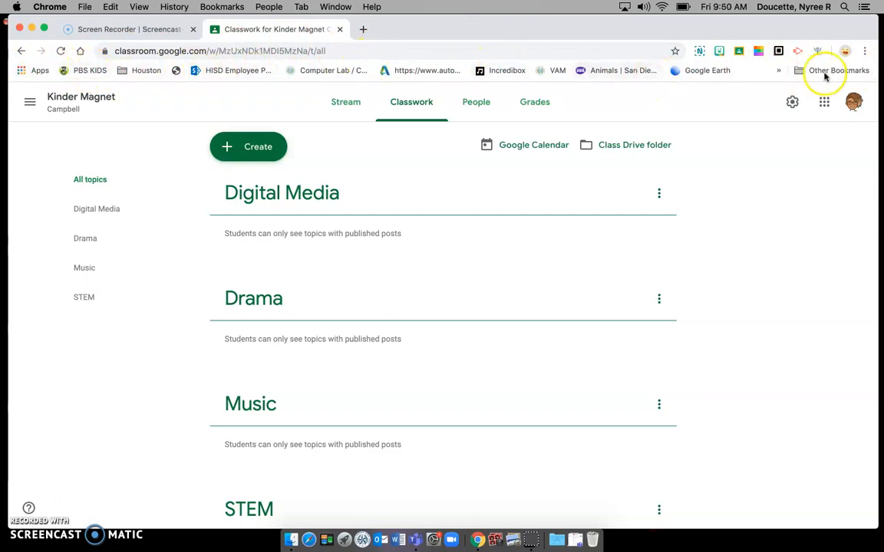
pyautogui.moveTo(743, 190)
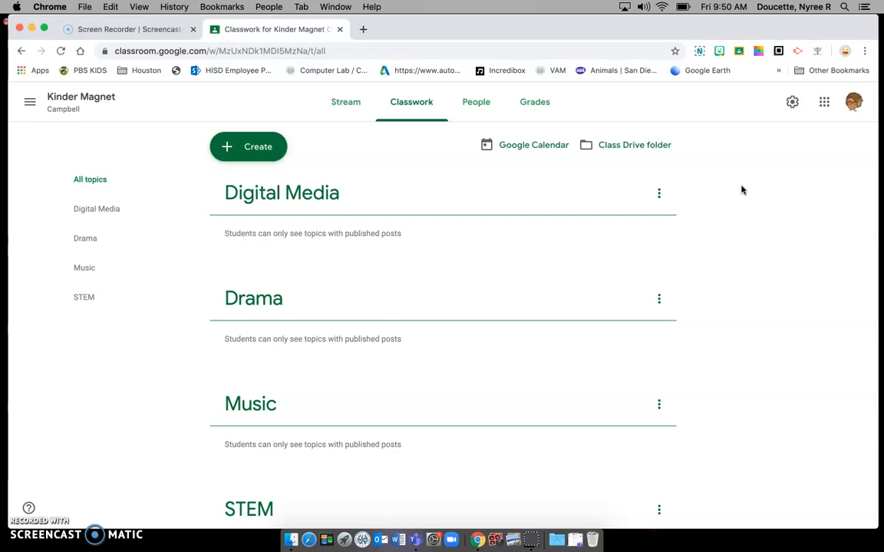
pyautogui.moveTo(156, 121)
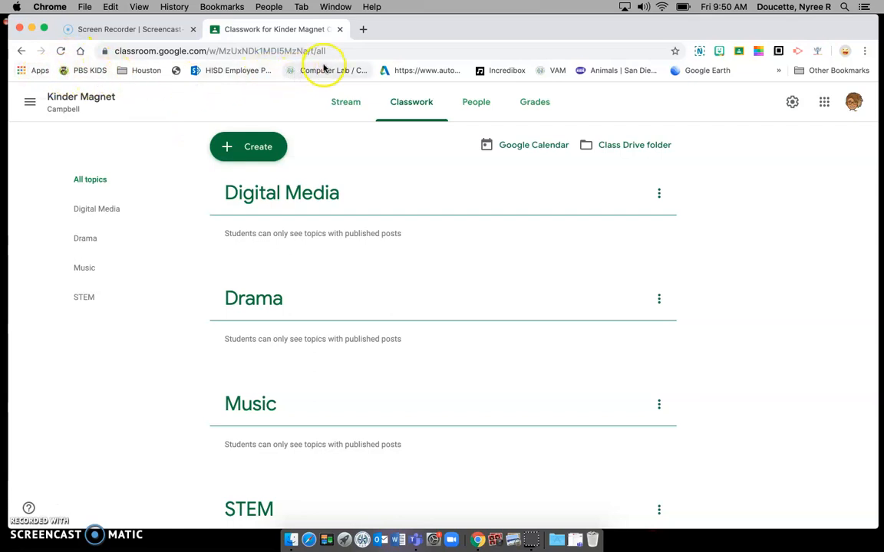
pyautogui.moveTo(737, 222)
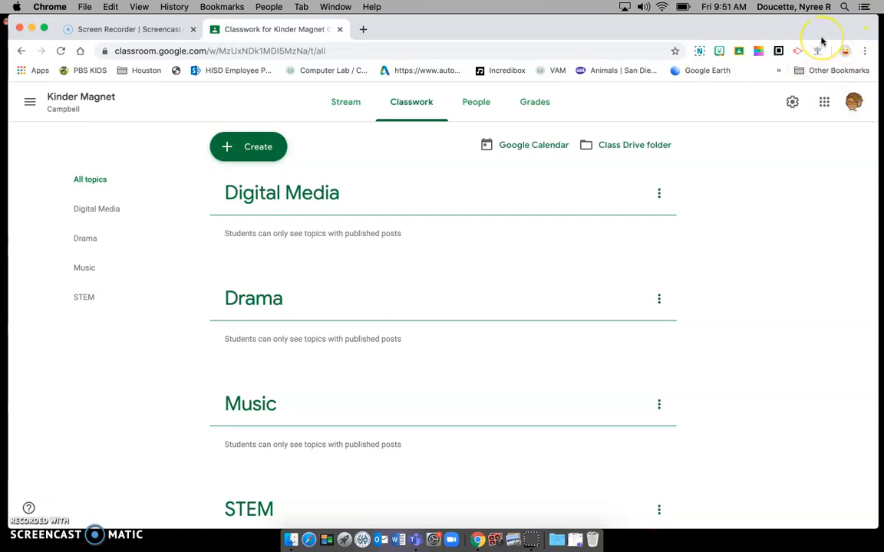
pyautogui.moveTo(865, 53)
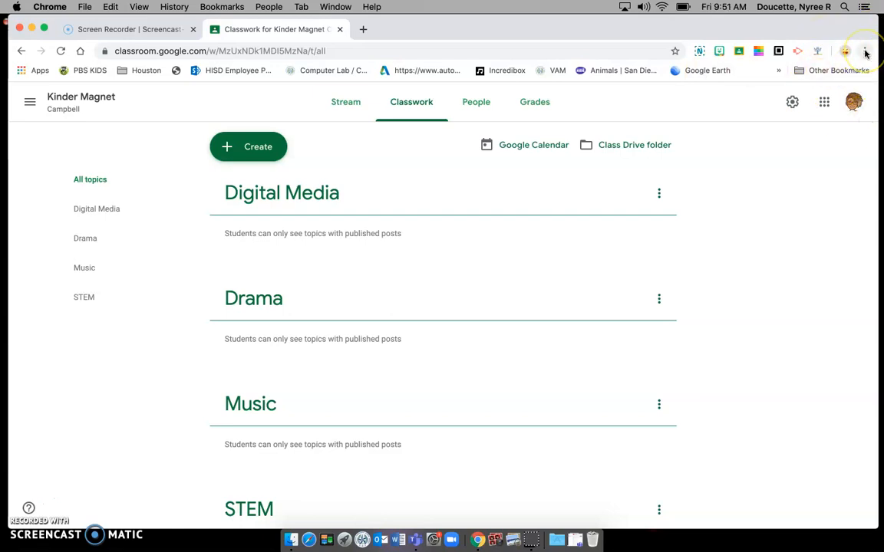
pyautogui.moveTo(865, 53)
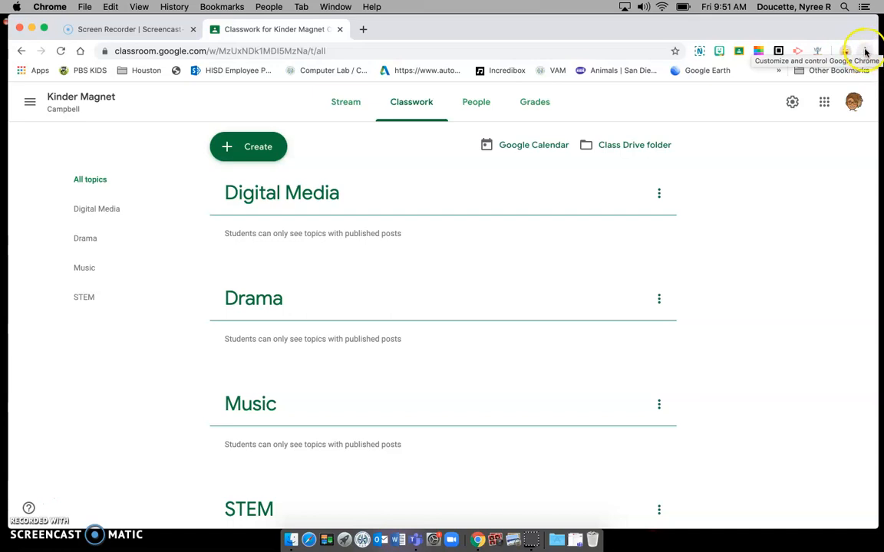
# Turn on Show Bookmarks Bar from Chrome's menu Bookmarks options
pyautogui.click(865, 51)
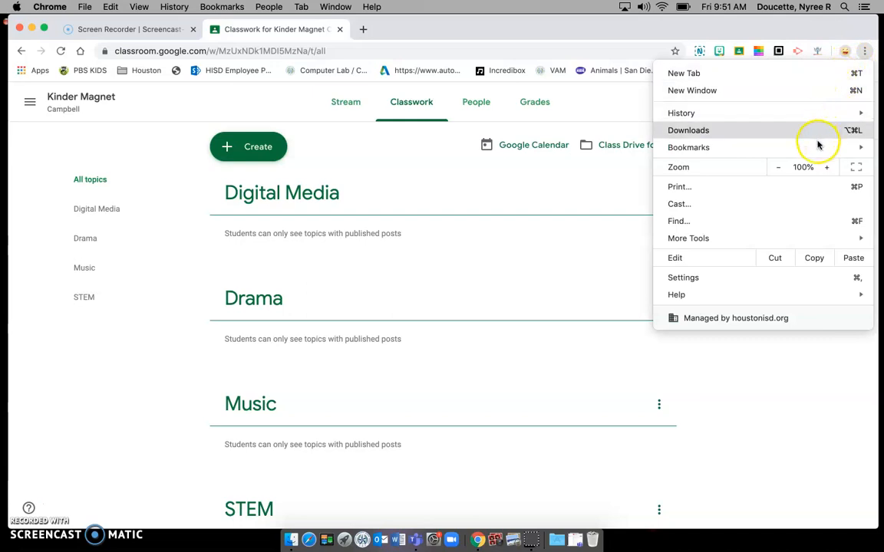
pyautogui.click(687, 147)
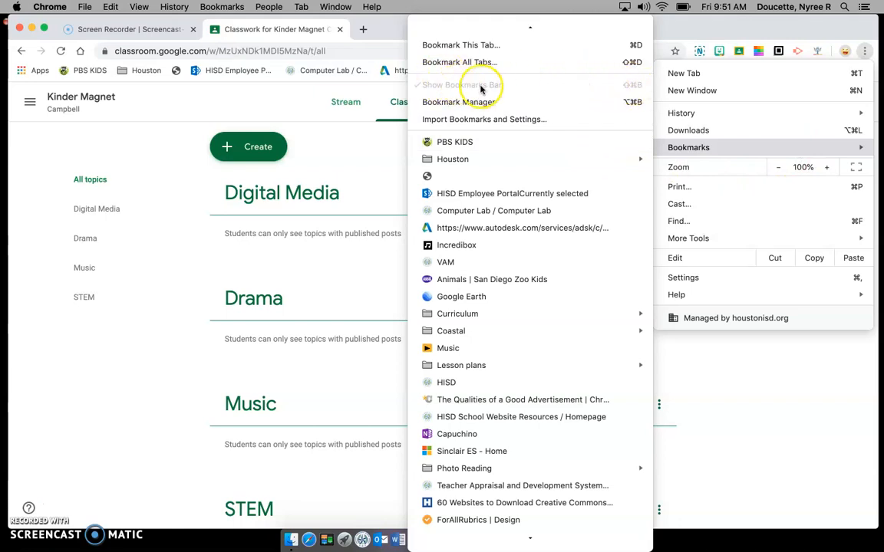
pyautogui.moveTo(459, 61)
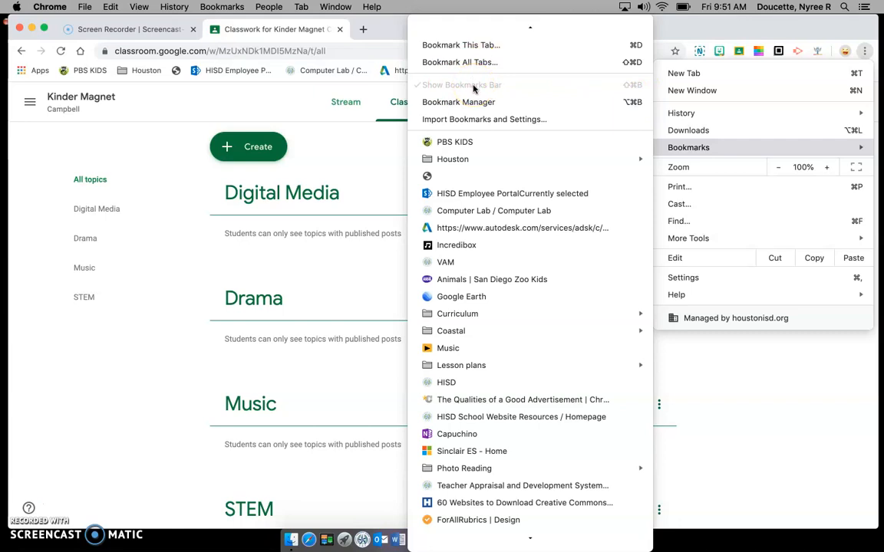
pyautogui.click(461, 84)
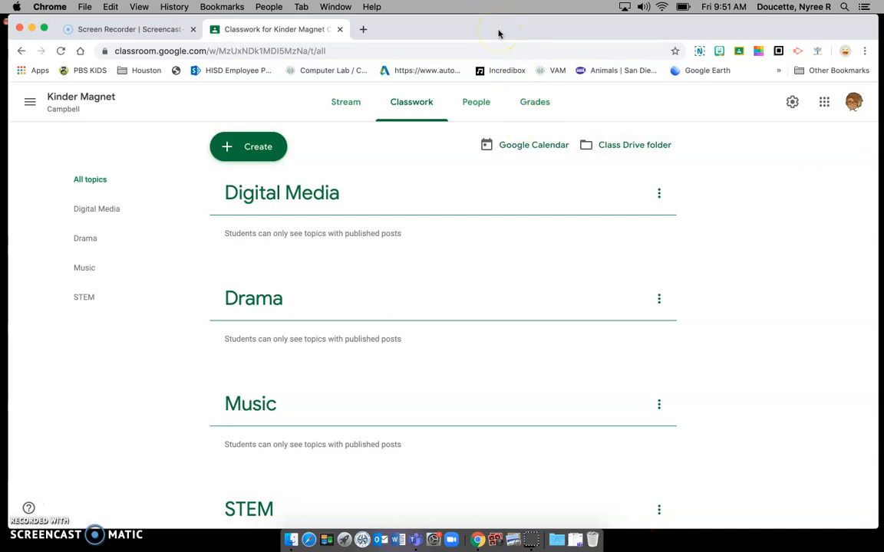
pyautogui.moveTo(92, 376)
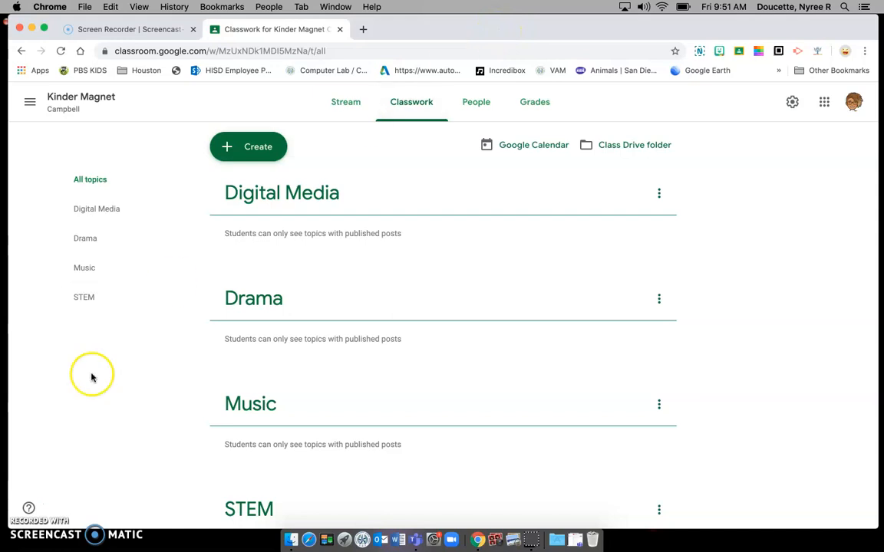
pyautogui.moveTo(25, 505)
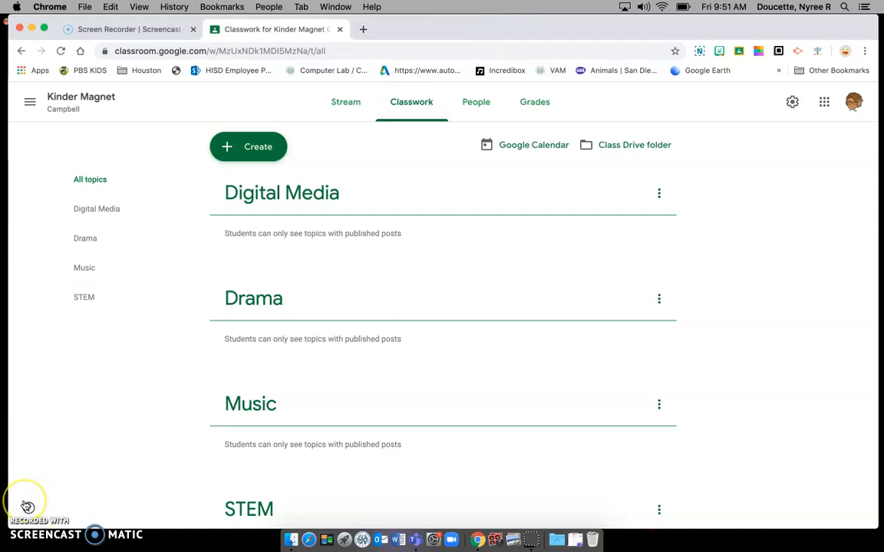